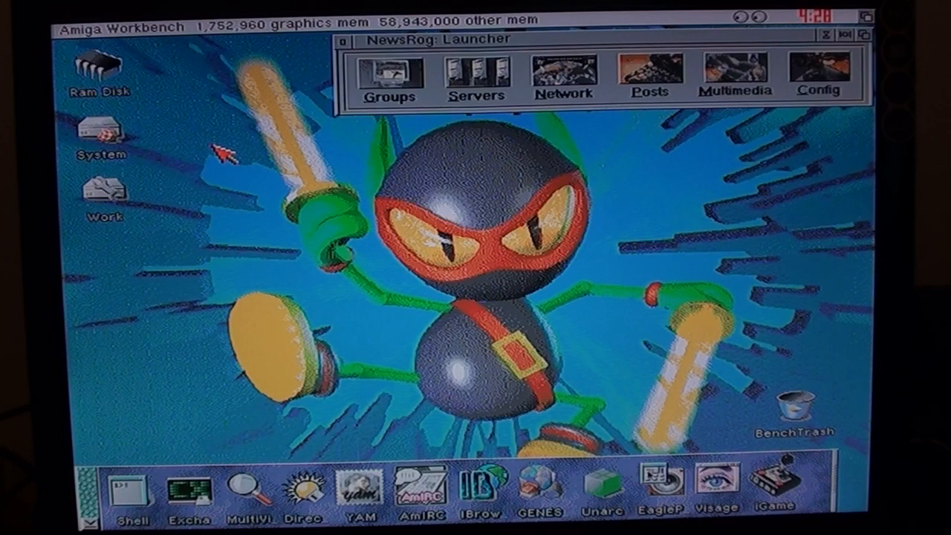
Step: Open the System drive on the Workbench desktop to reveal its folders
double_click(98, 134)
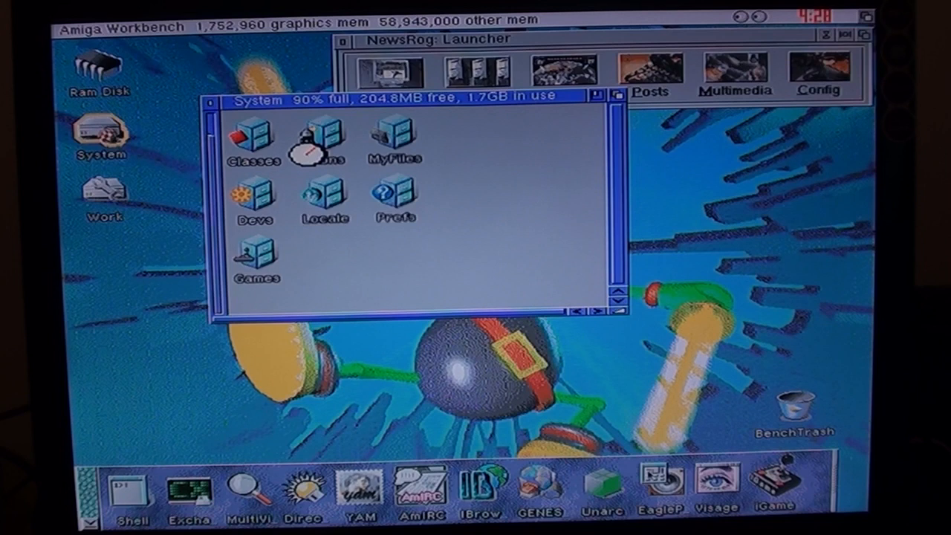
Step: Choose the CGXHIGHGFX Super-High Res 1024×768 mode in ScreenMode prefs and apply it with Use
double_click(394, 196)
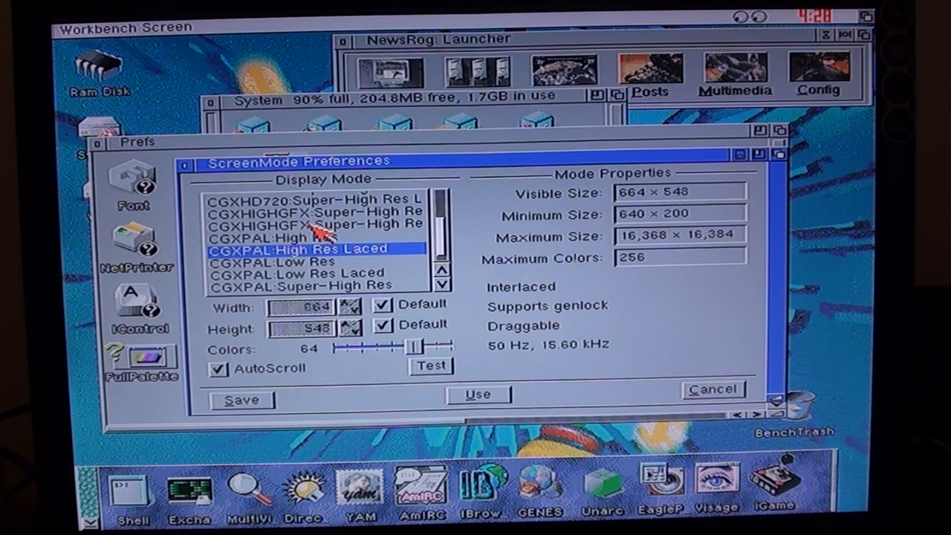
mouse_move(394, 235)
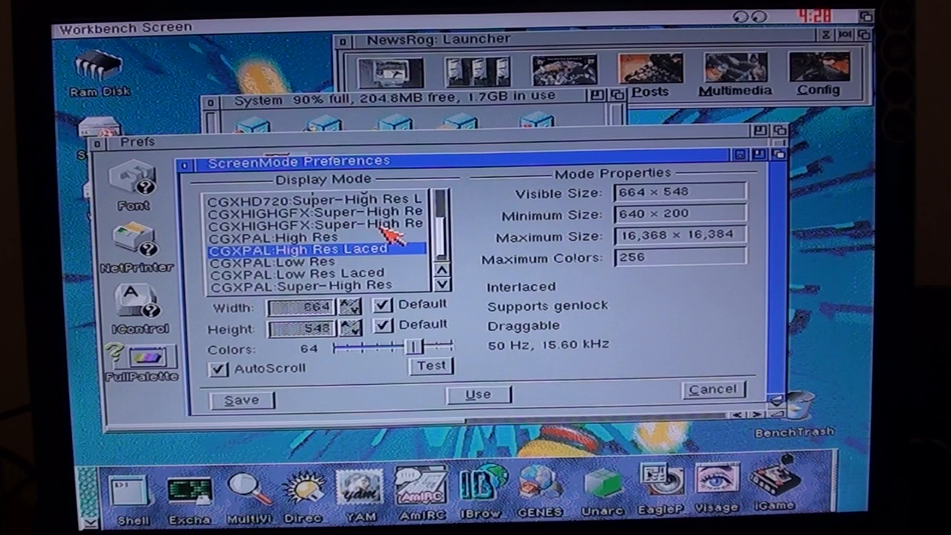
left_click(319, 225)
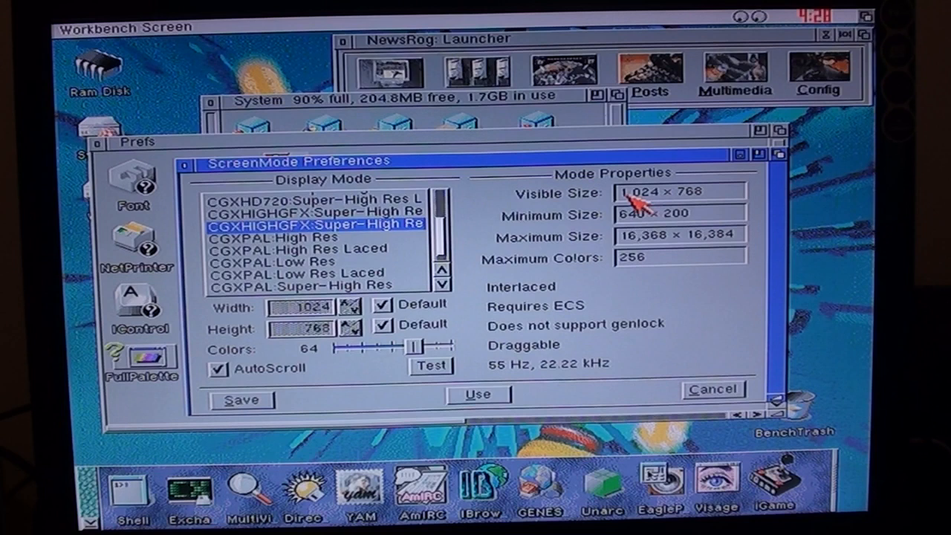
left_click(477, 395)
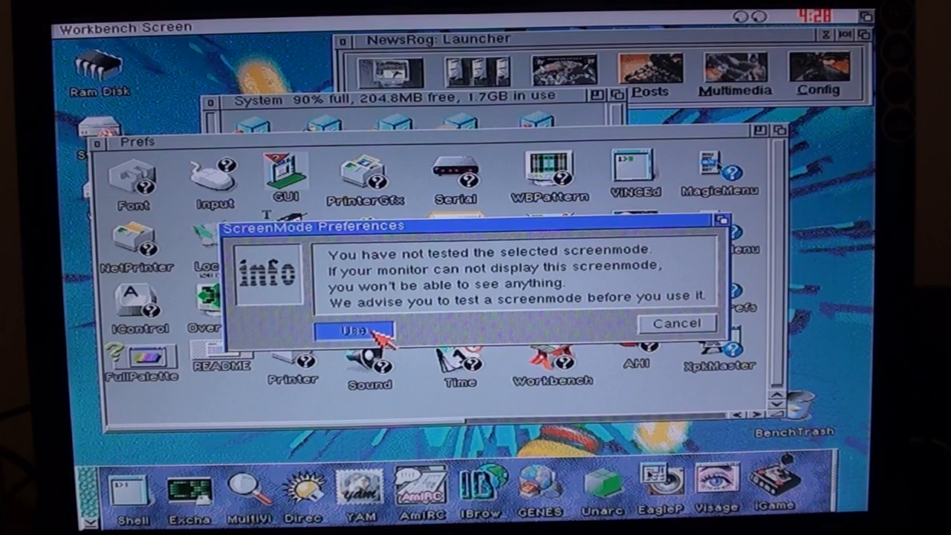
left_click(360, 330)
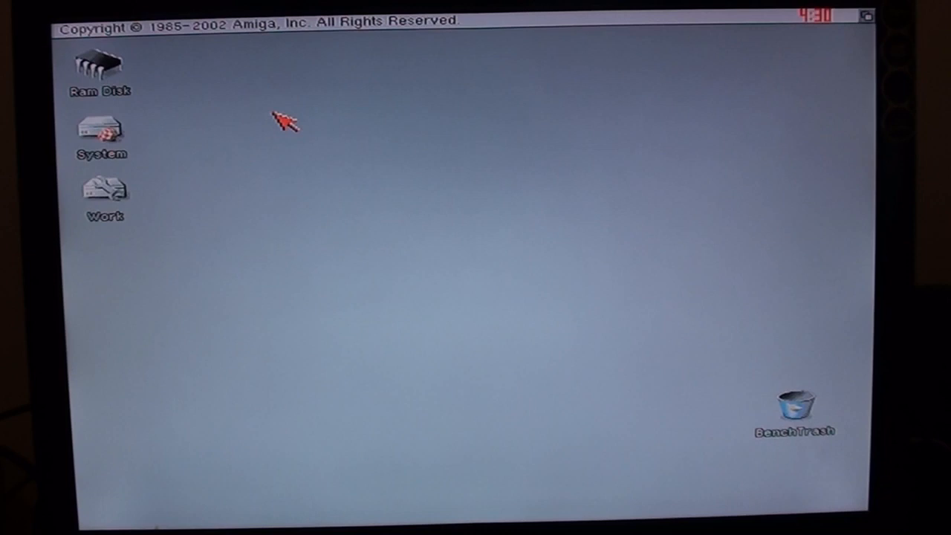
mouse_move(368, 146)
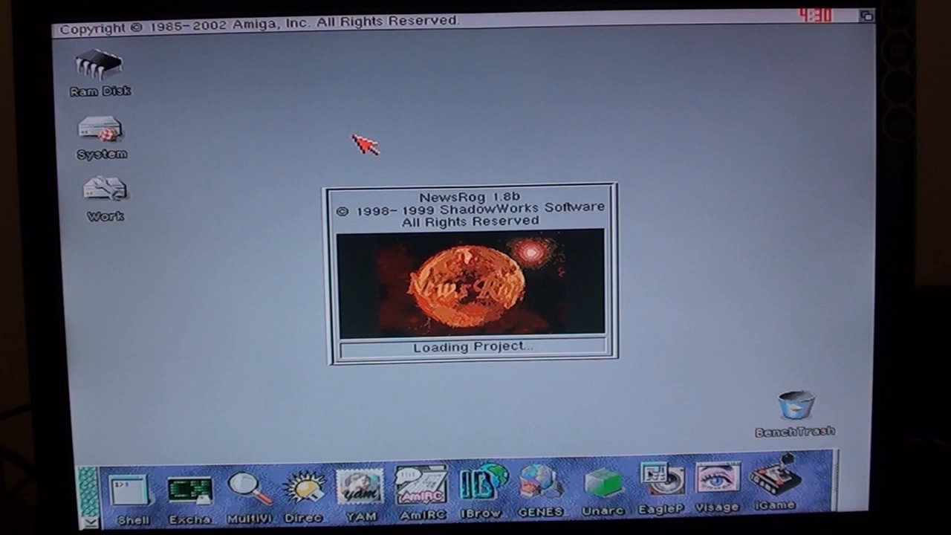
mouse_move(252, 152)
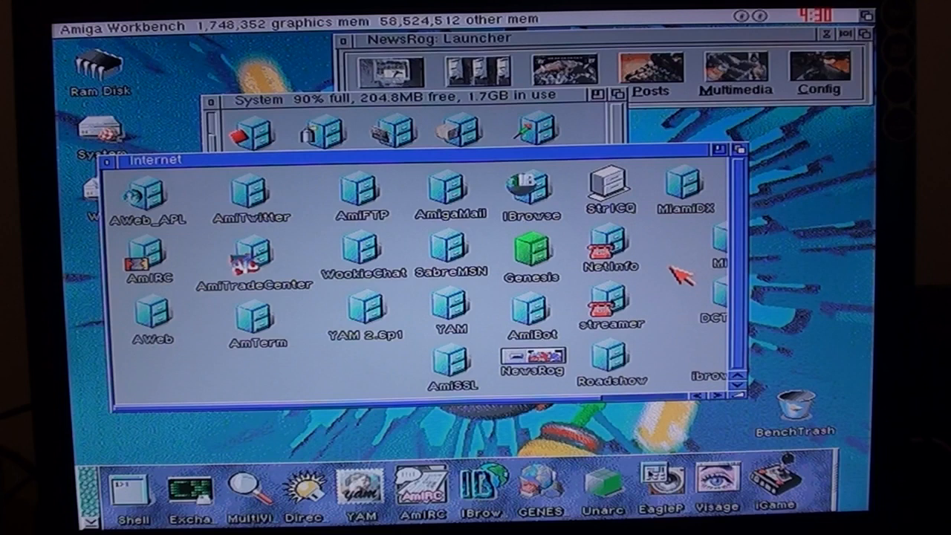
Step: Launch Miami Deluxe from the MiamiDX drawer, bringing up its about requester
double_click(687, 186)
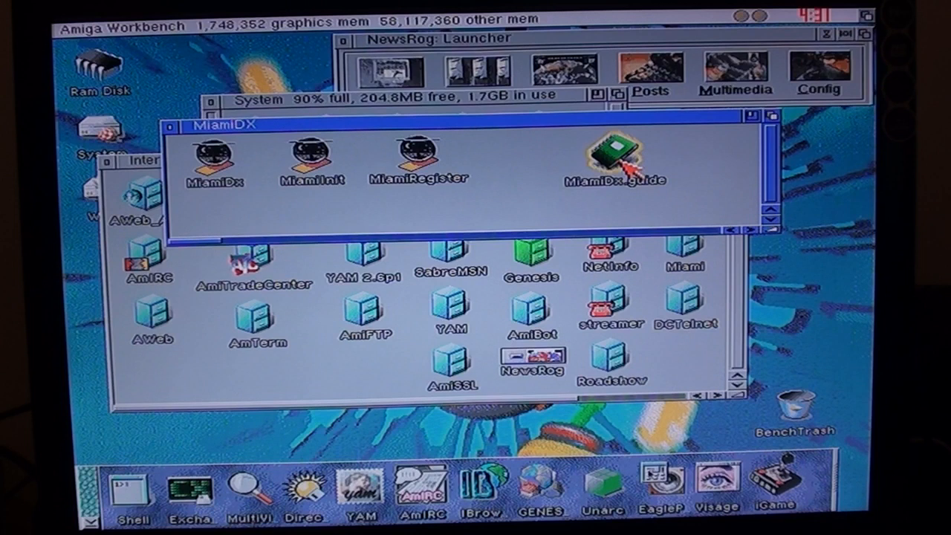
double_click(618, 152)
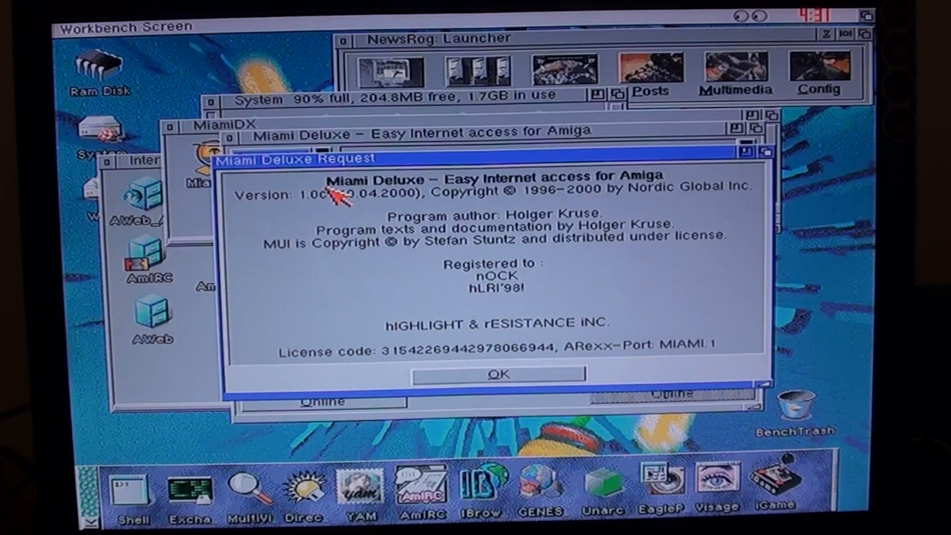
Step: Dismiss the about box, view Miami's TCP/IP host name page, then launch Genesis from System
left_click(500, 374)
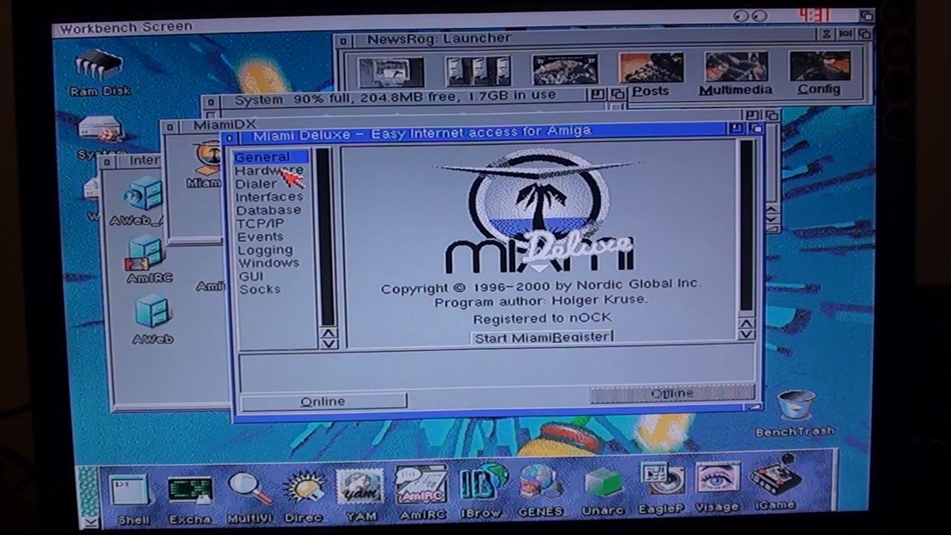
mouse_move(279, 178)
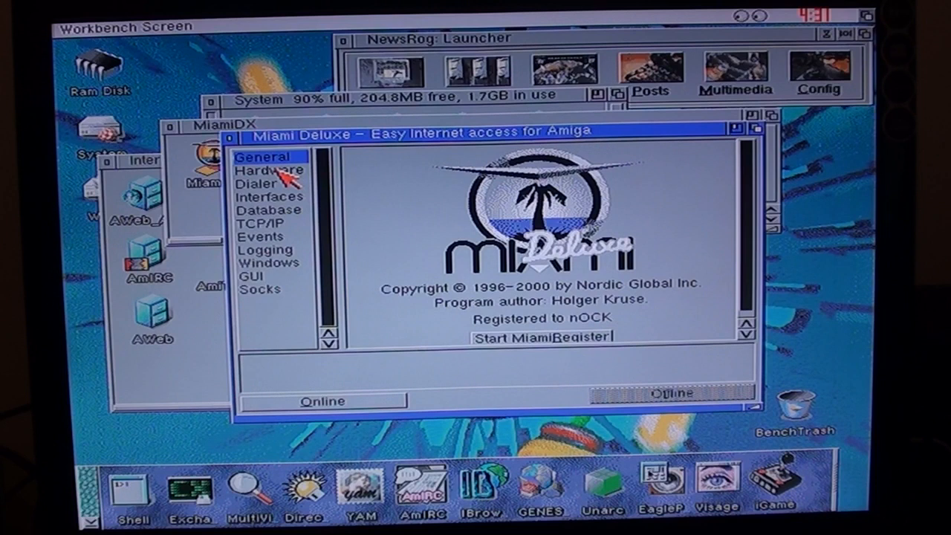
left_click(259, 223)
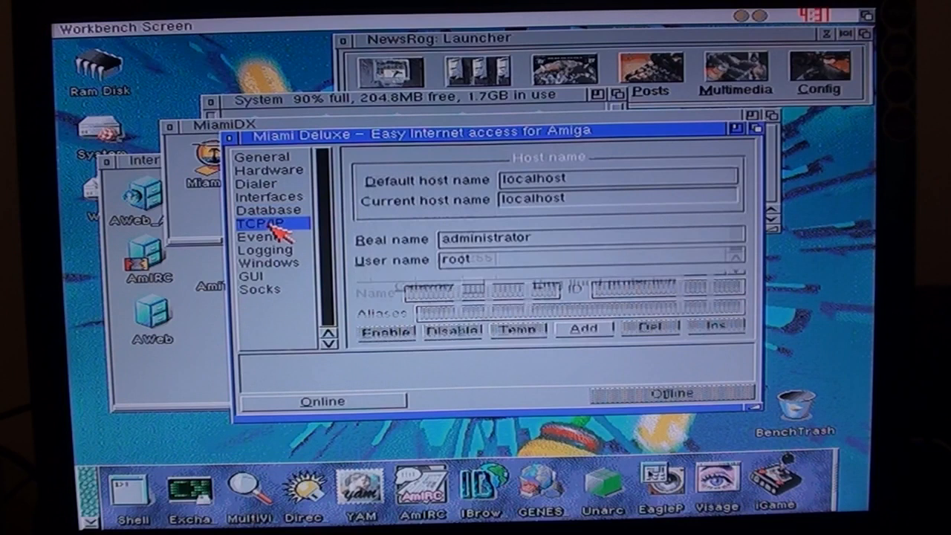
left_click(257, 222)
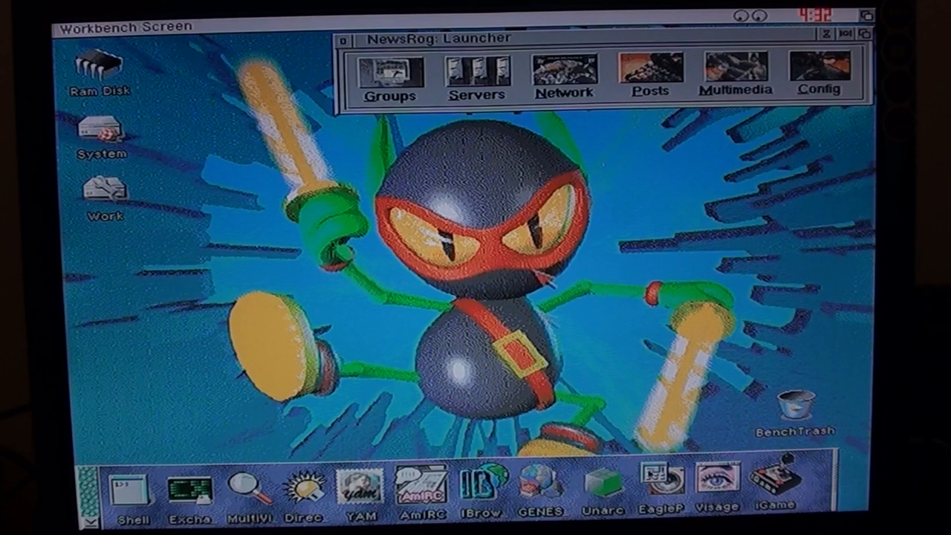
double_click(100, 134)
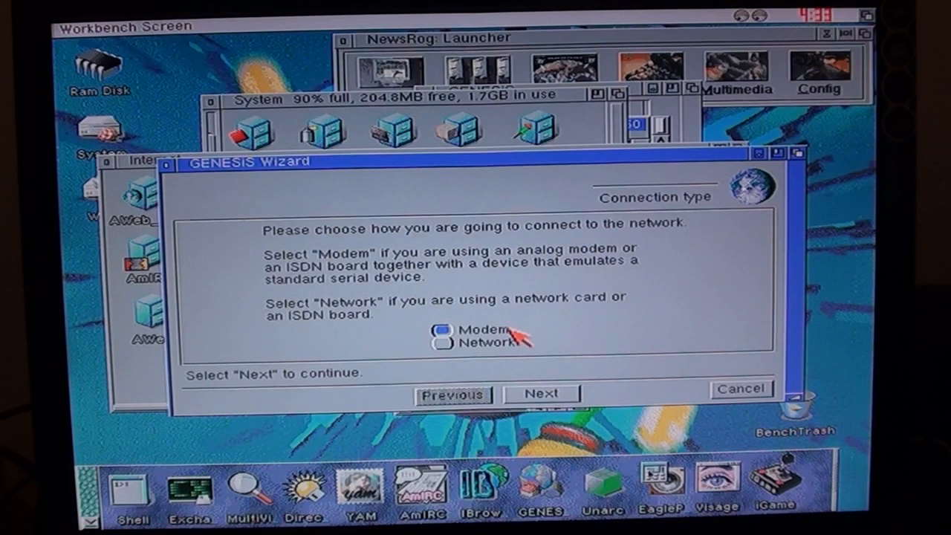
mouse_move(766, 354)
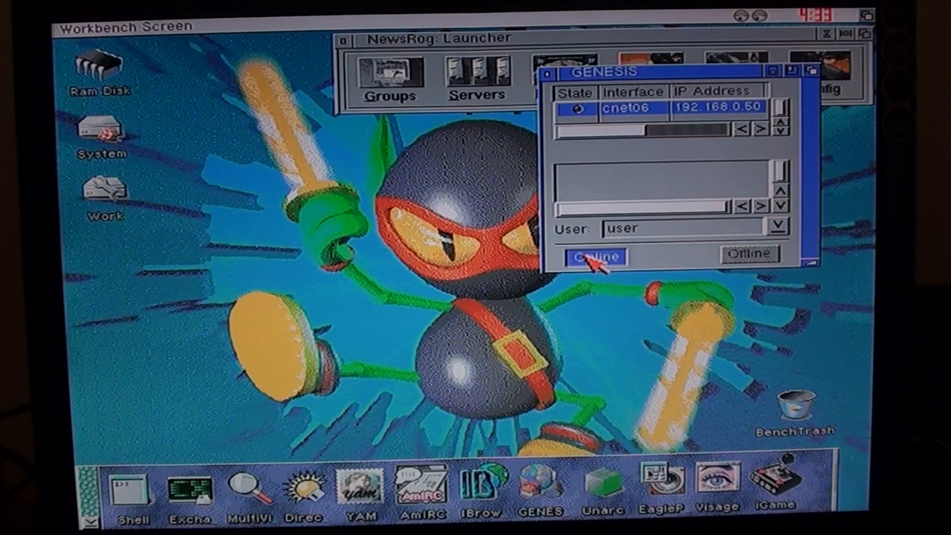
Step: Bring the cnet0 network interface online at 192.168.0.50
left_click(596, 256)
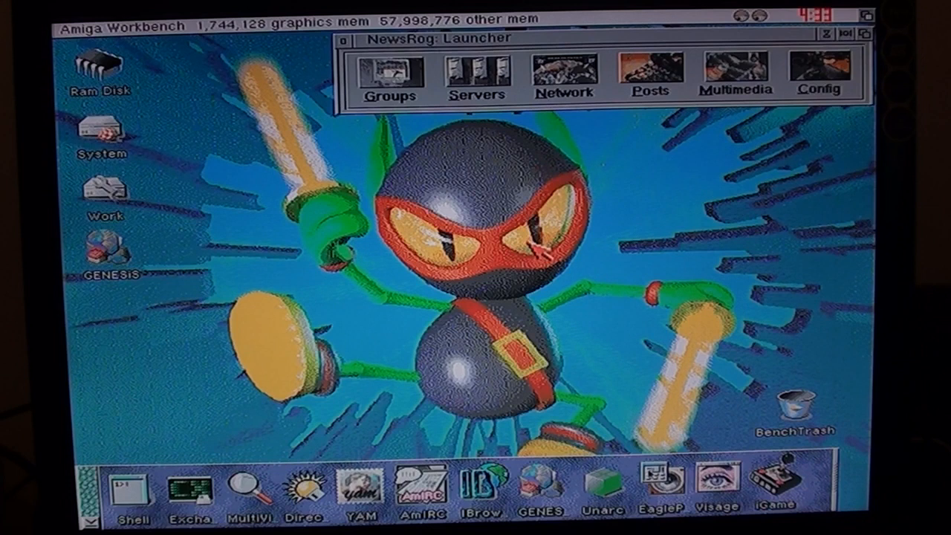
Step: Start IBrowse from the dock and load Amigaworld.net via its bookmark button
left_click(464, 493)
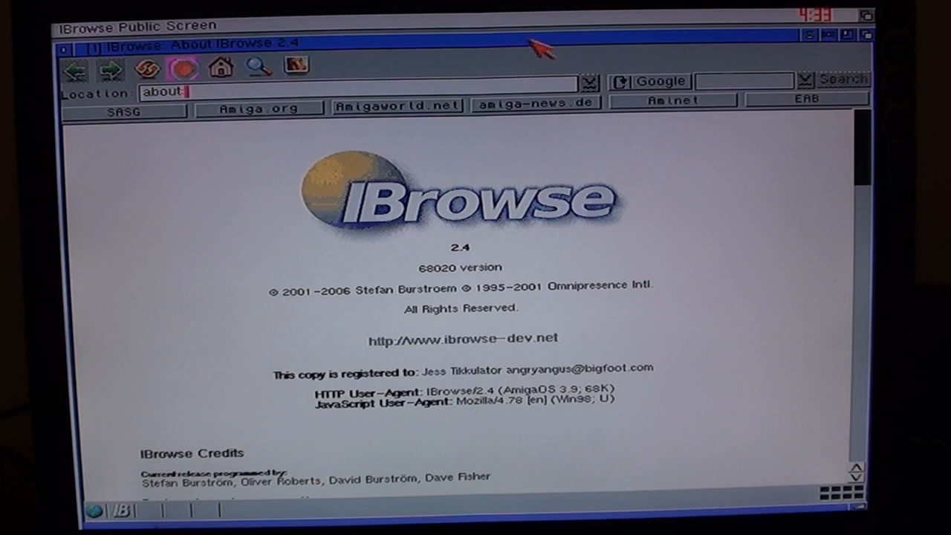
left_click(396, 101)
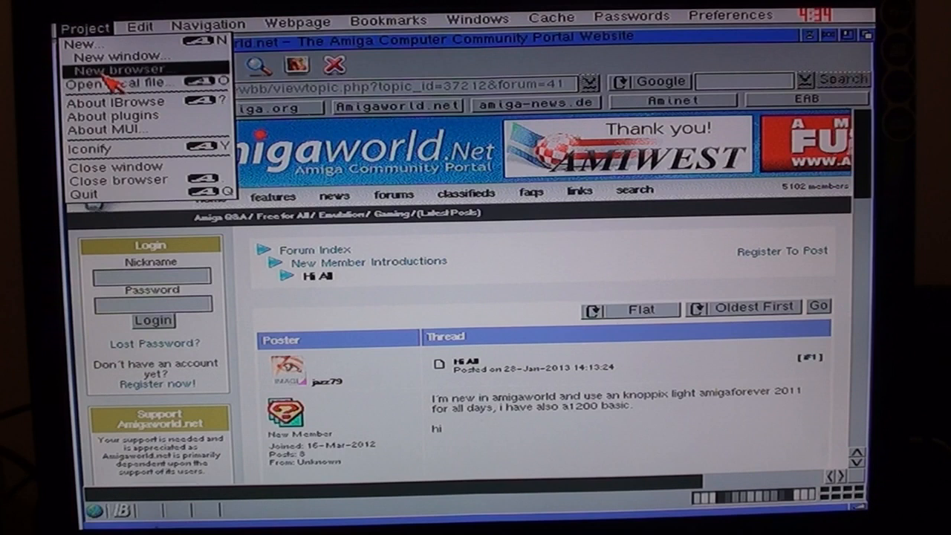
Step: Open a second browser tab for Aminet's latest packages and scroll down the list
left_click(114, 68)
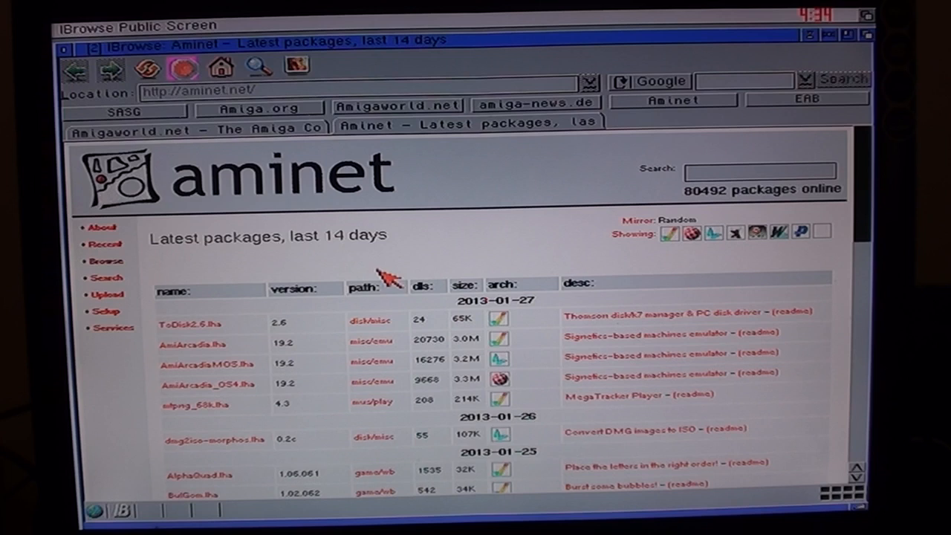
mouse_move(587, 285)
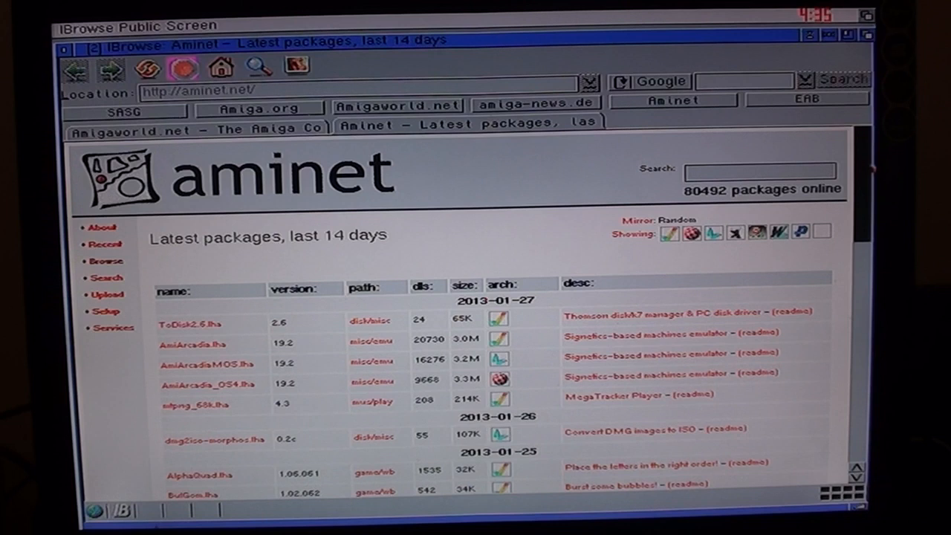
scroll("down", 3)
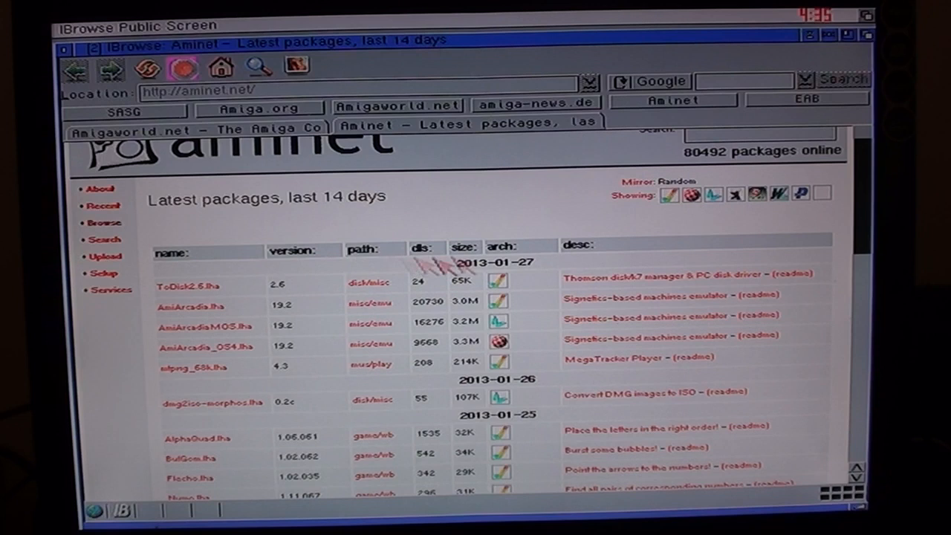
left_click(187, 285)
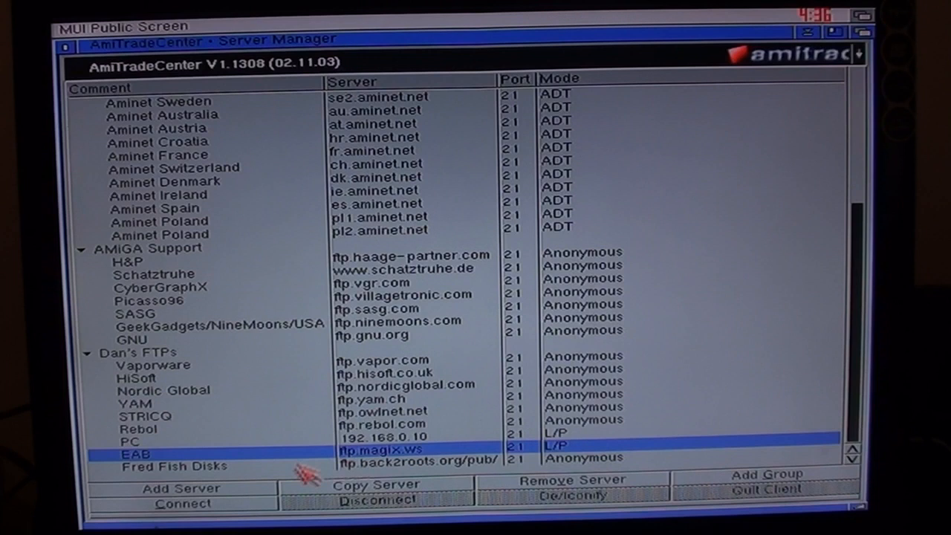
Step: Connect to the EAB file server and open its Commodore_C64 folder
left_click(182, 502)
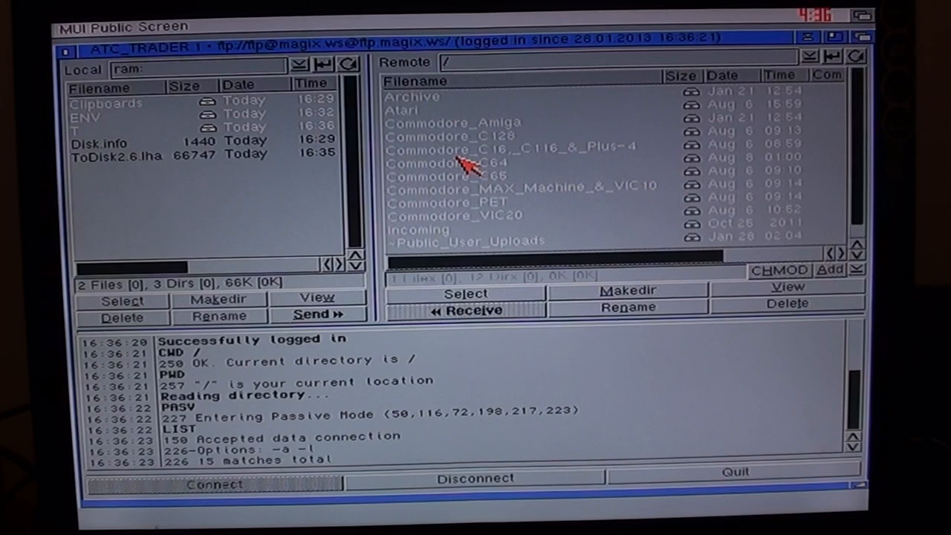
double_click(451, 122)
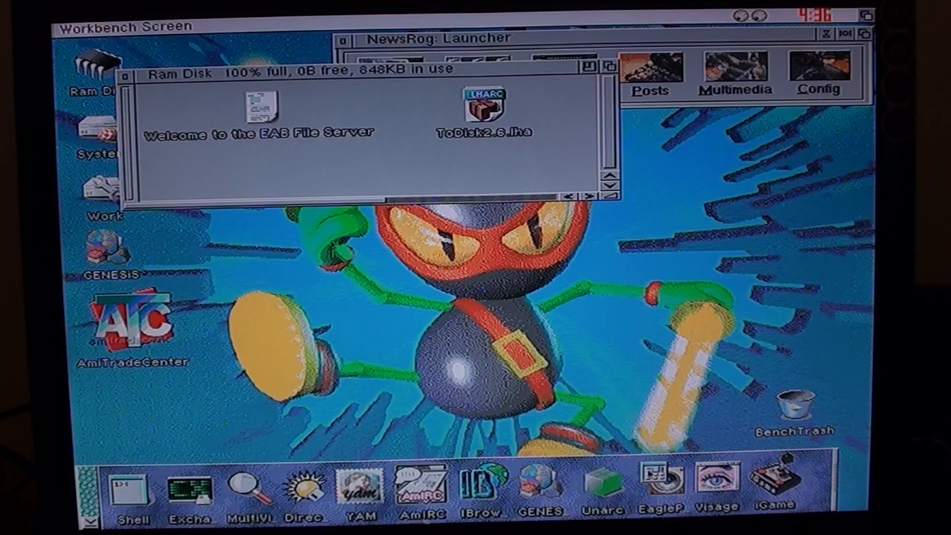
Step: Start AmIRC, connect to the EAB chat server and greet #abime.net with 'hello'
left_click(417, 493)
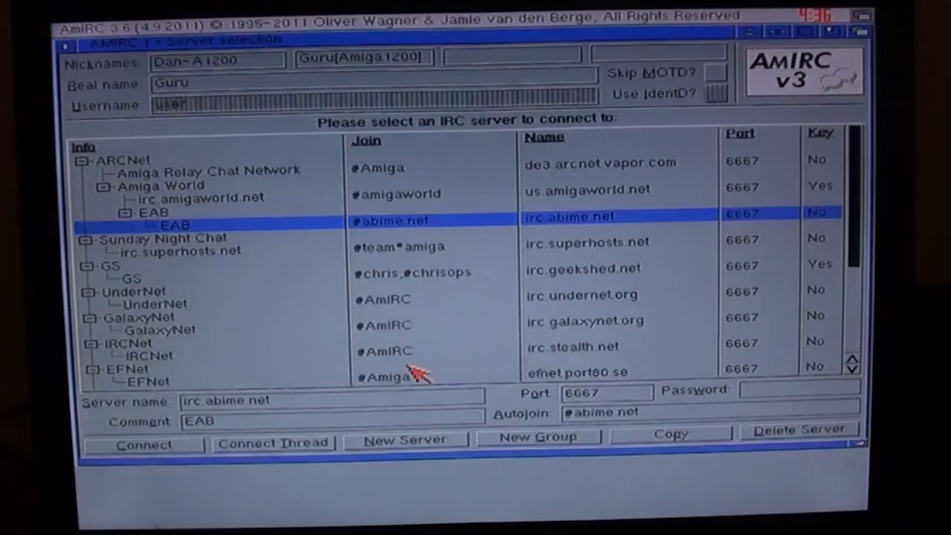
mouse_move(193, 148)
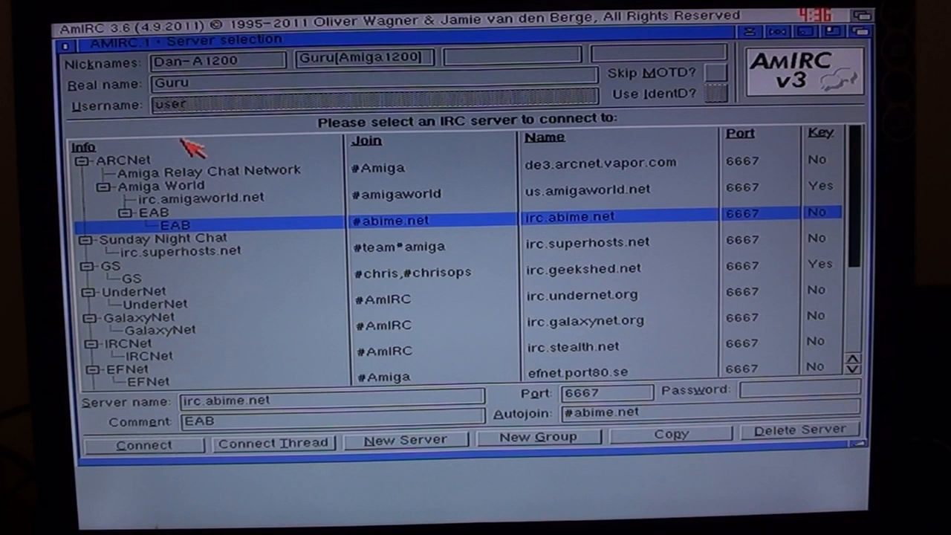
left_click(143, 446)
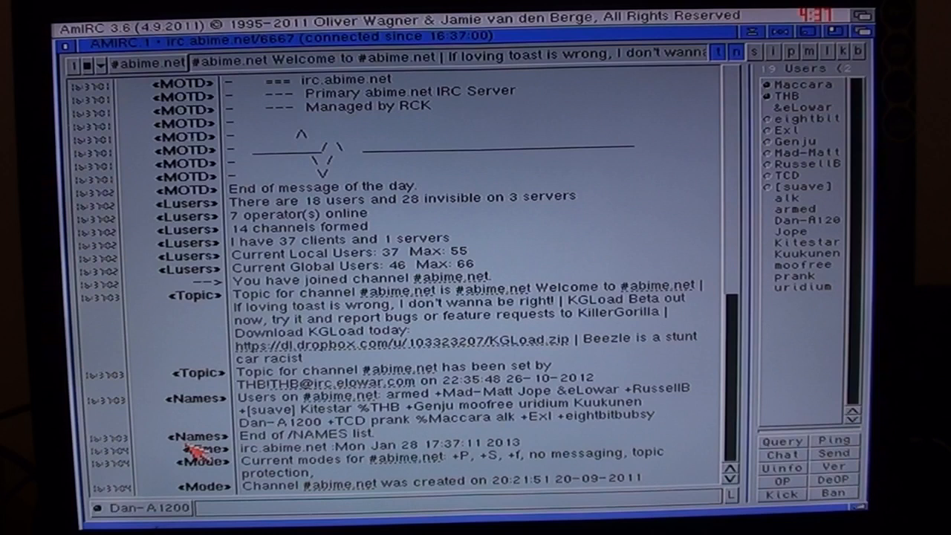
mouse_move(572, 252)
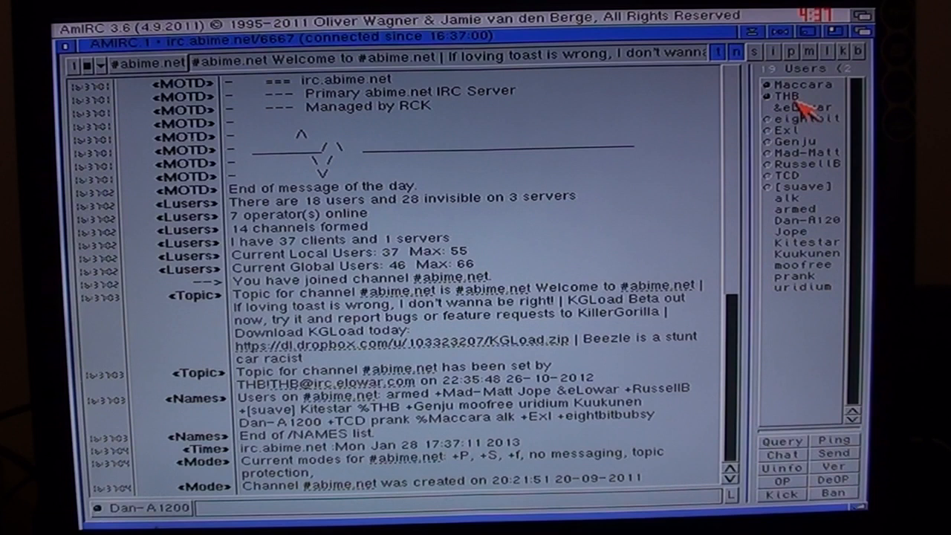
type("hello")
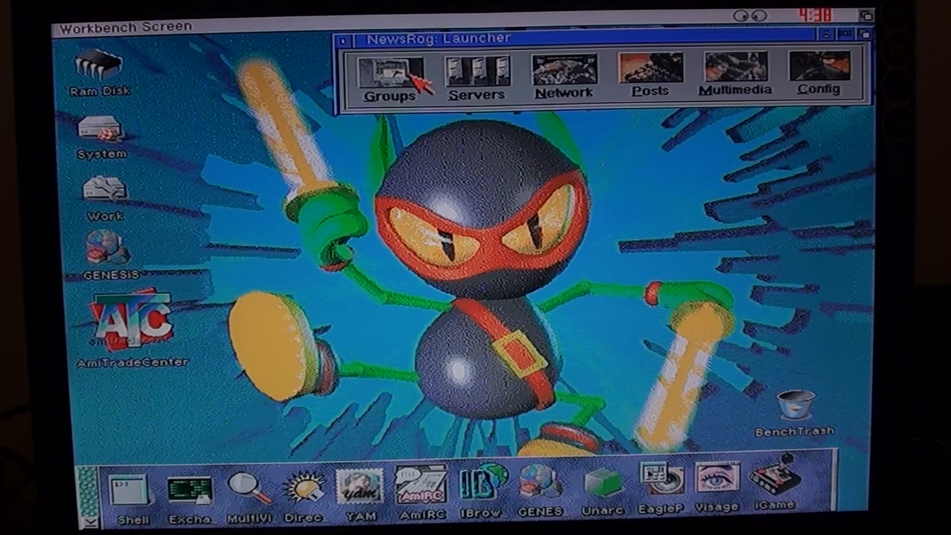
left_click(389, 71)
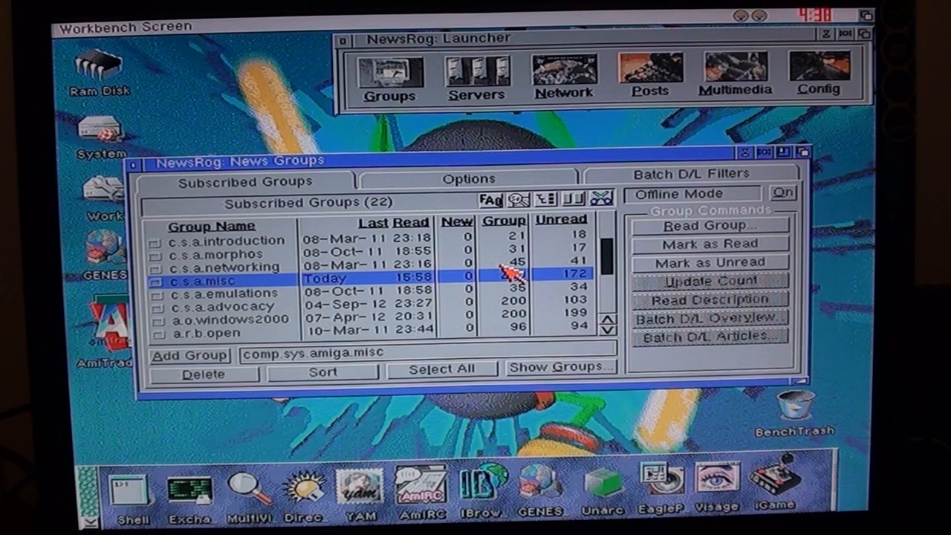
left_click(711, 224)
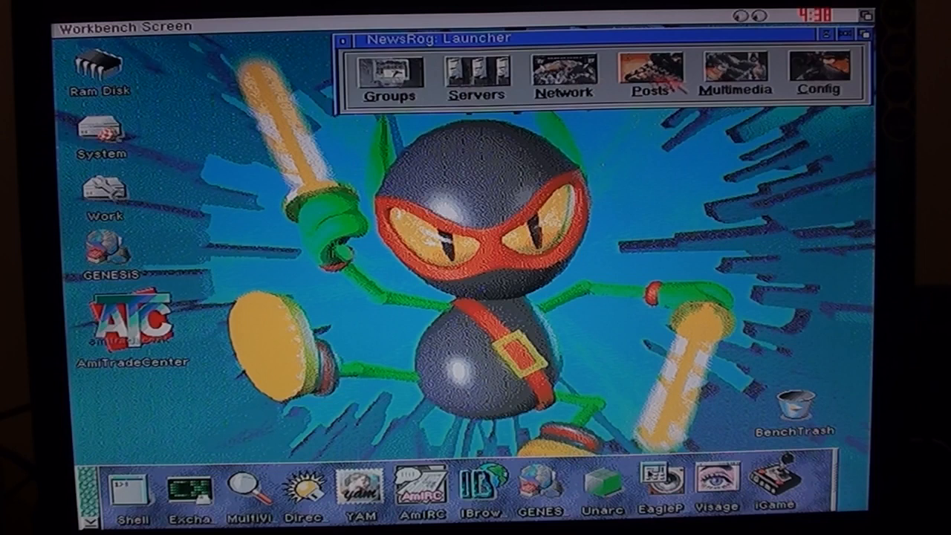
Step: Start DCTelnet from System > Internet so its address book of hosts appears
double_click(99, 134)
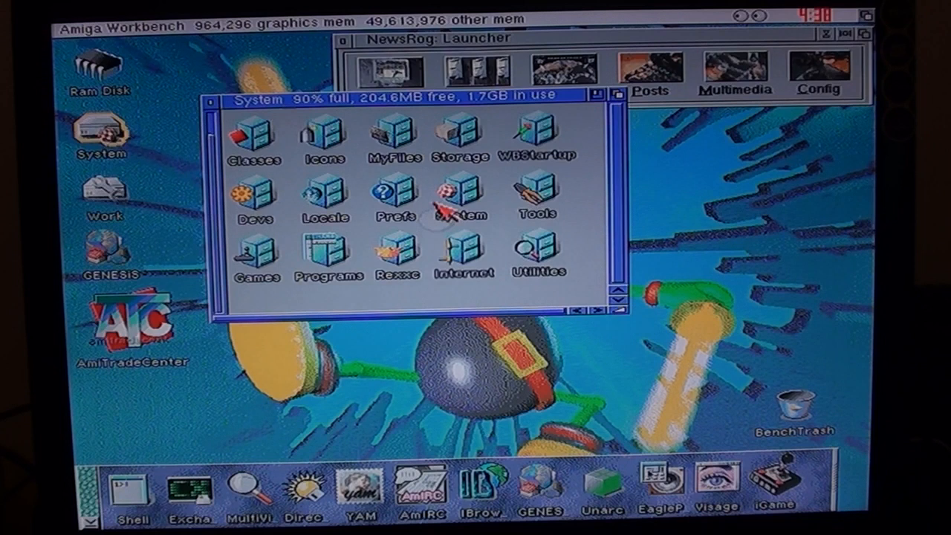
double_click(463, 253)
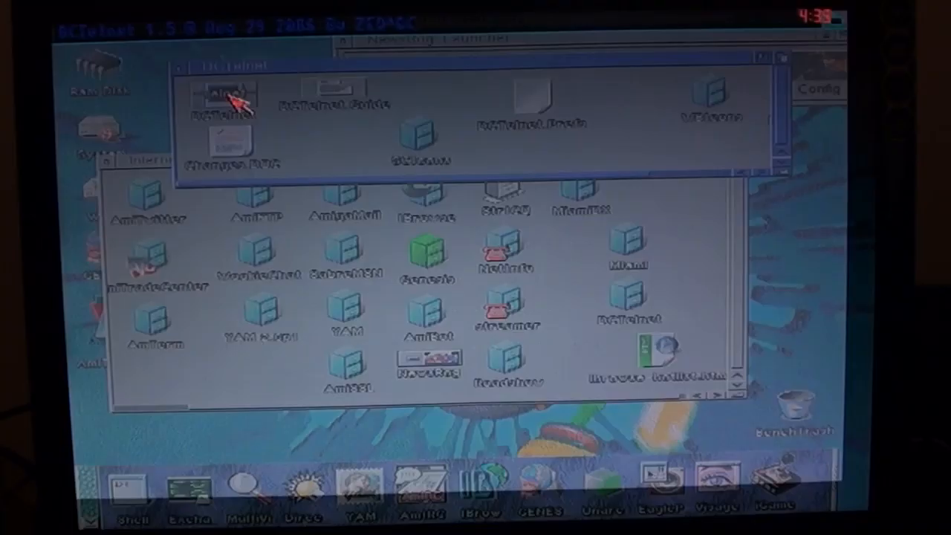
left_click(422, 21)
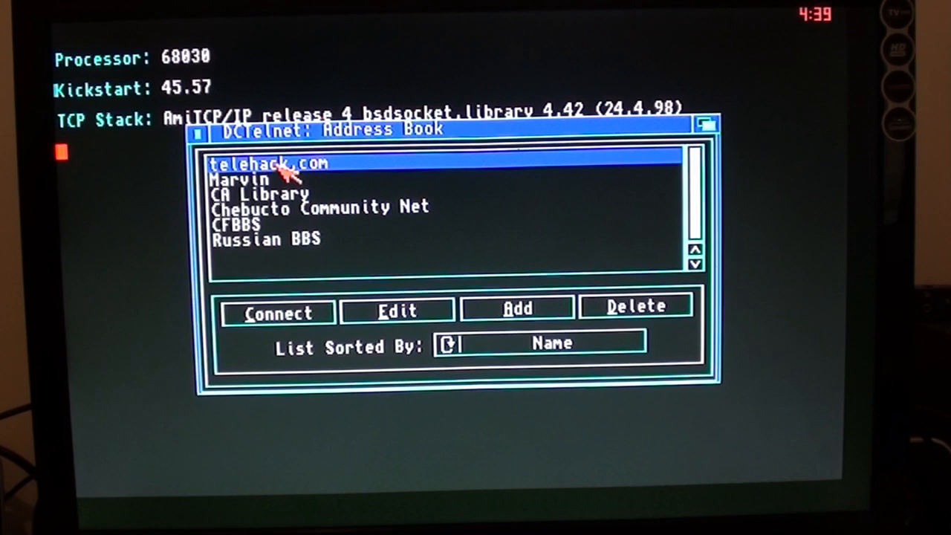
Step: Connect to telehack.com, run eliza and exchange 'hello' and 'thank' with it
left_click(277, 312)
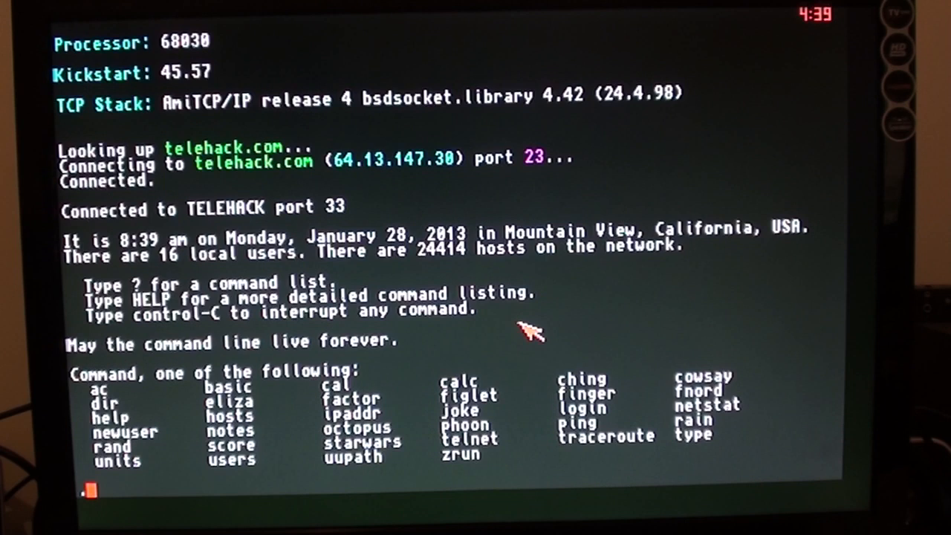
type("eliza")
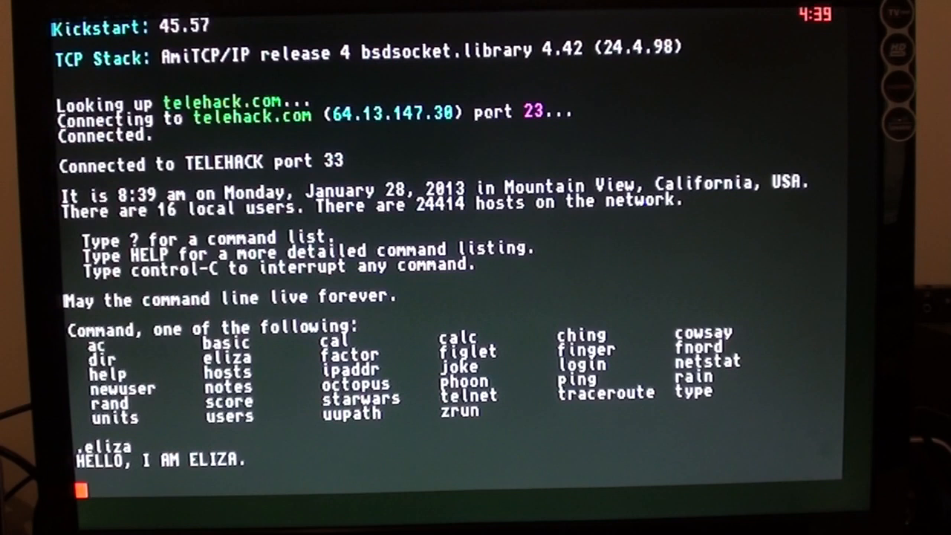
type("hello")
type("my videos suck")
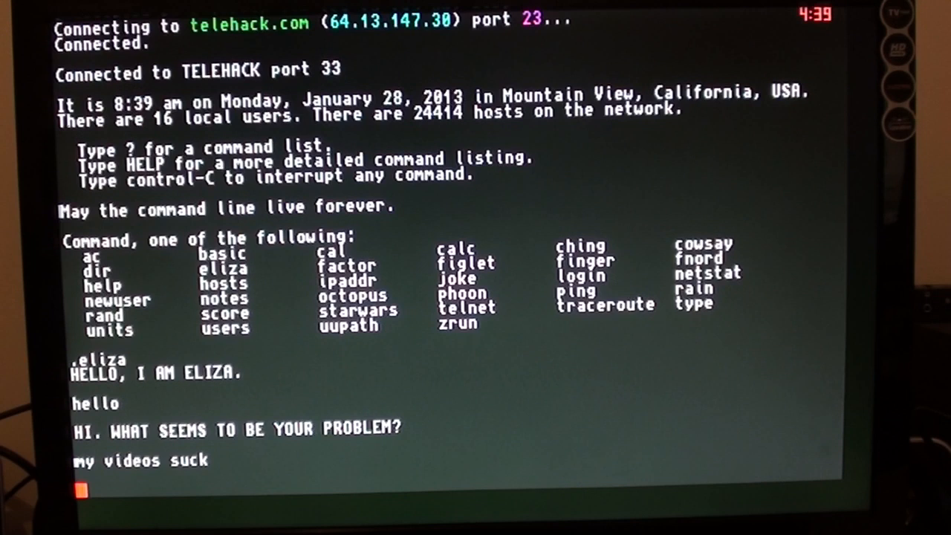
type("thanks")
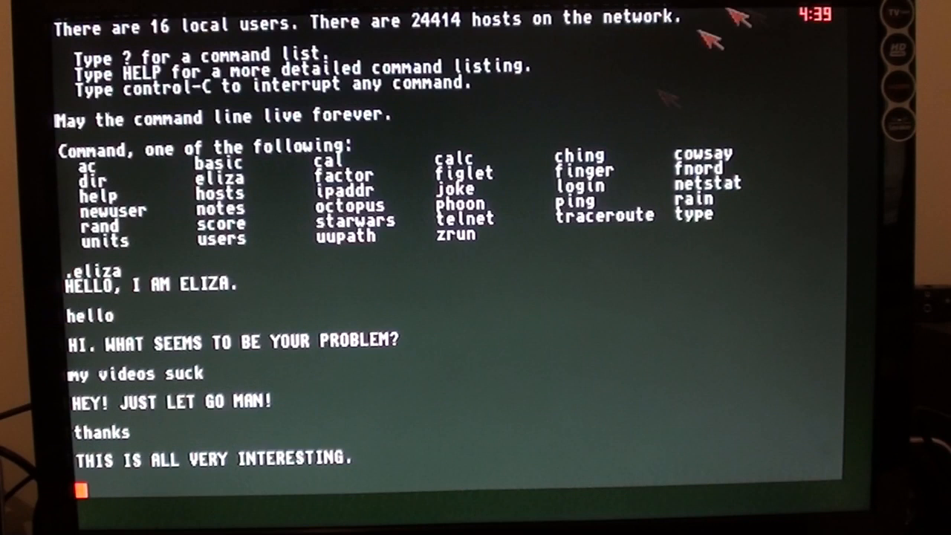
left_click(318, 21)
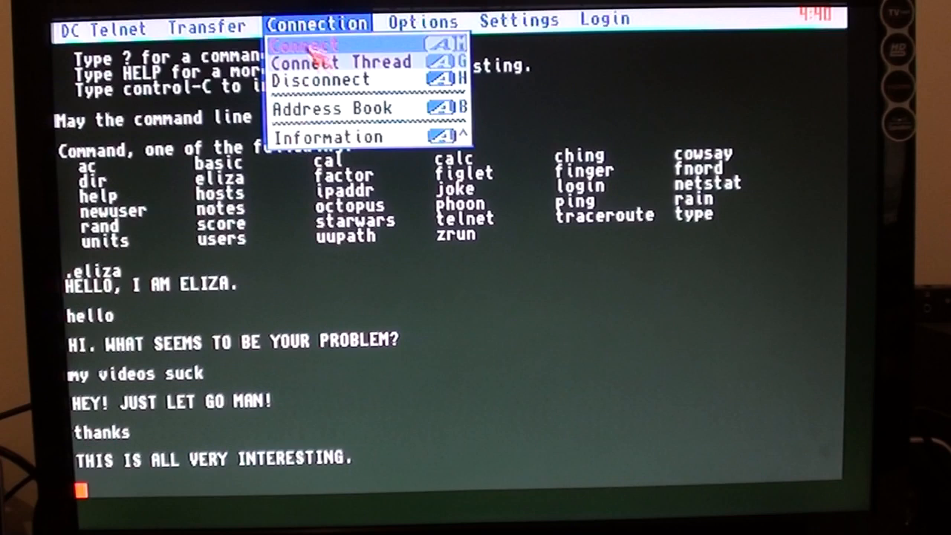
Step: Connect to the BOFH Excuse Server and receive an excuse before the connection closes
left_click(321, 80)
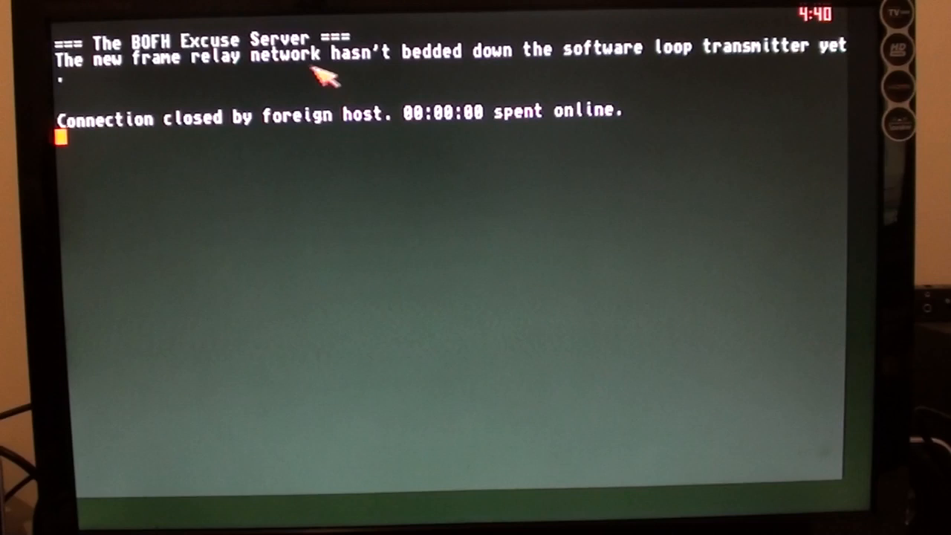
mouse_move(149, 89)
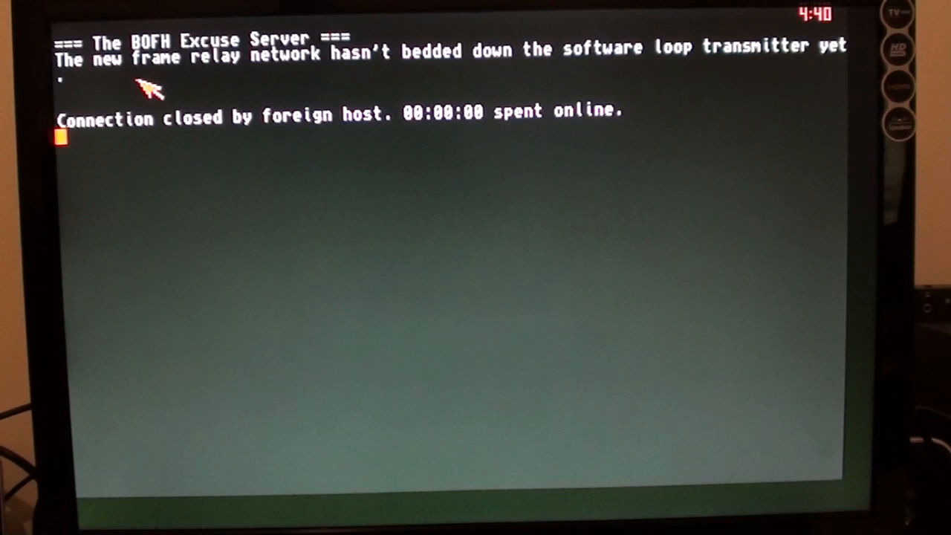
mouse_move(713, 62)
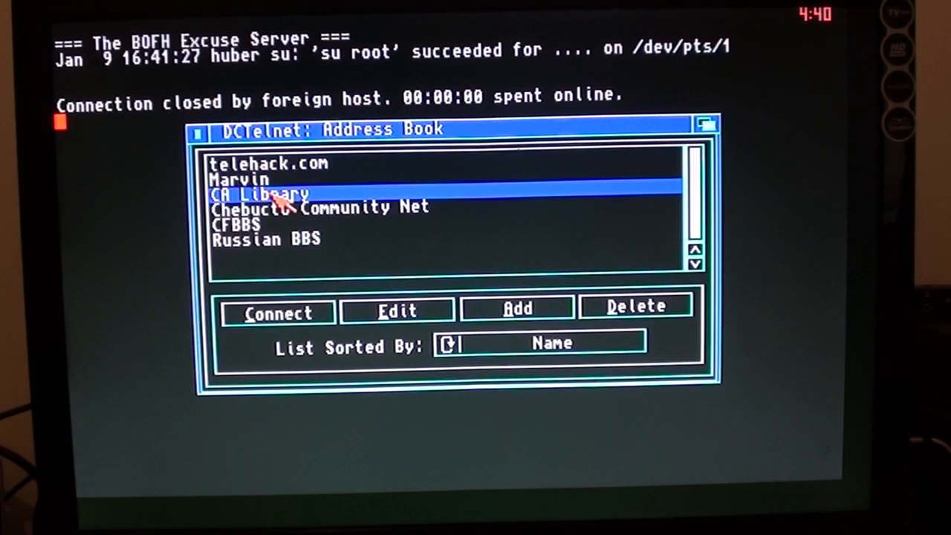
Step: Connect to calcna.ab.ca and attempt logins as guest then joshua, both rejected
left_click(278, 312)
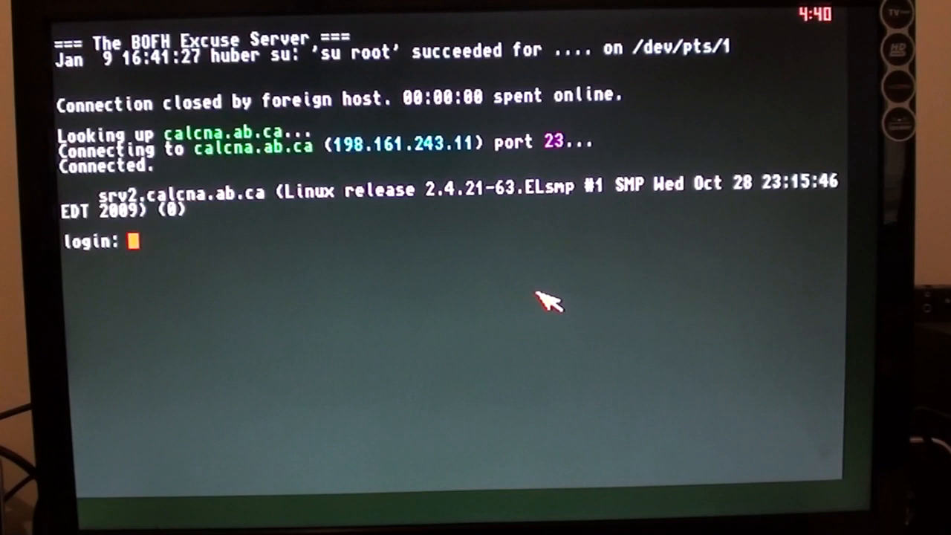
type("guest")
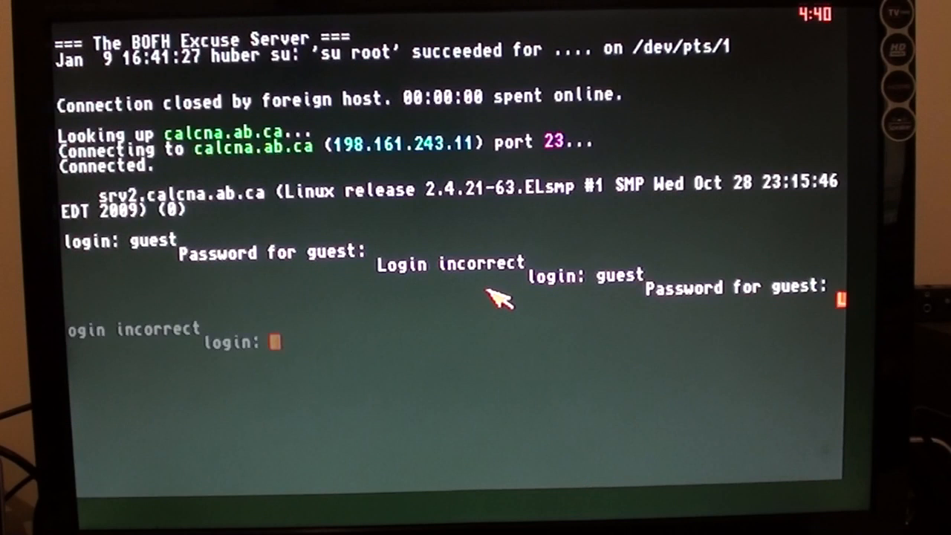
type("joshua")
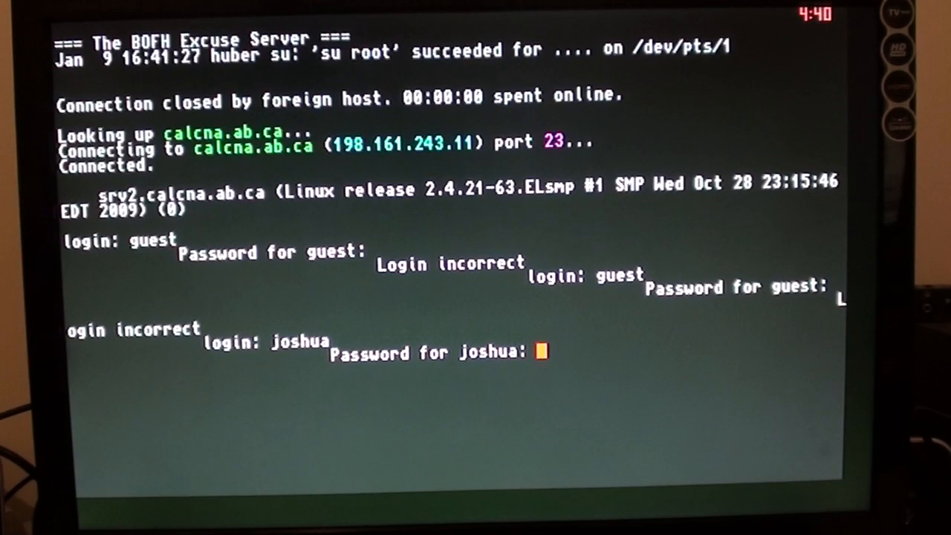
left_click(318, 21)
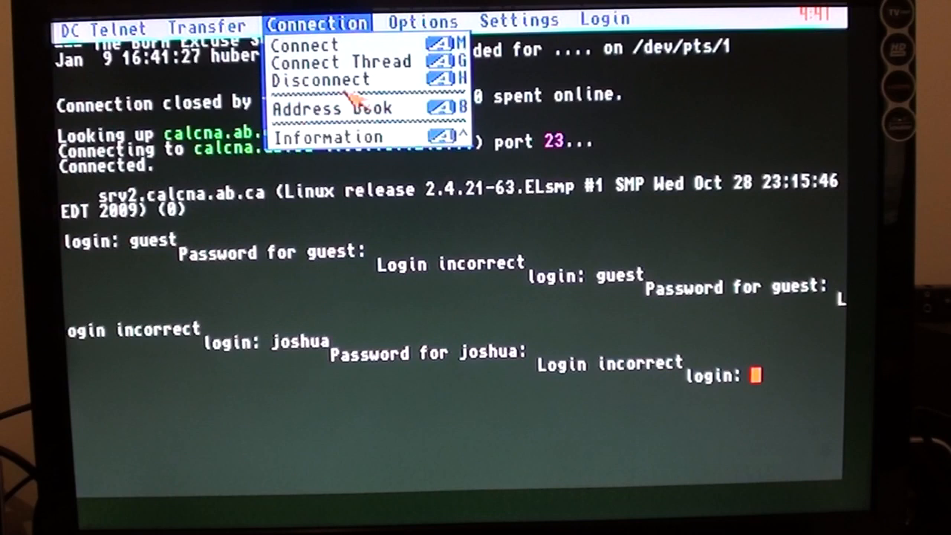
Step: Connect to Chebucto Community Net from the Address Book and dismiss the host prompt
left_click(333, 110)
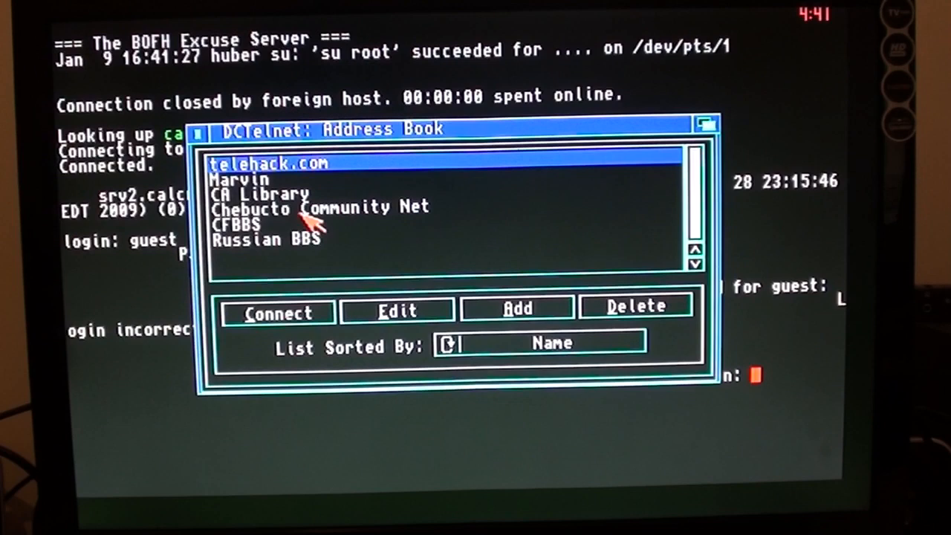
left_click(278, 312)
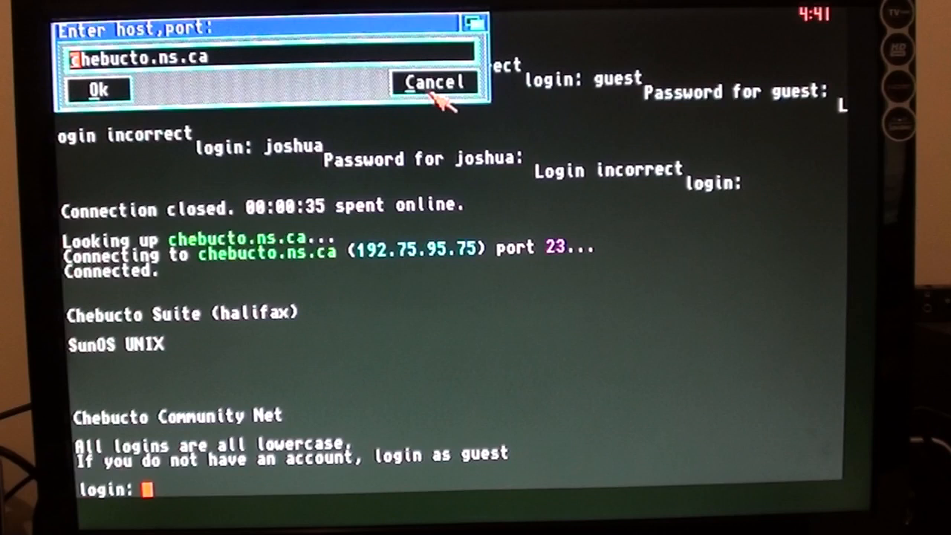
left_click(433, 81)
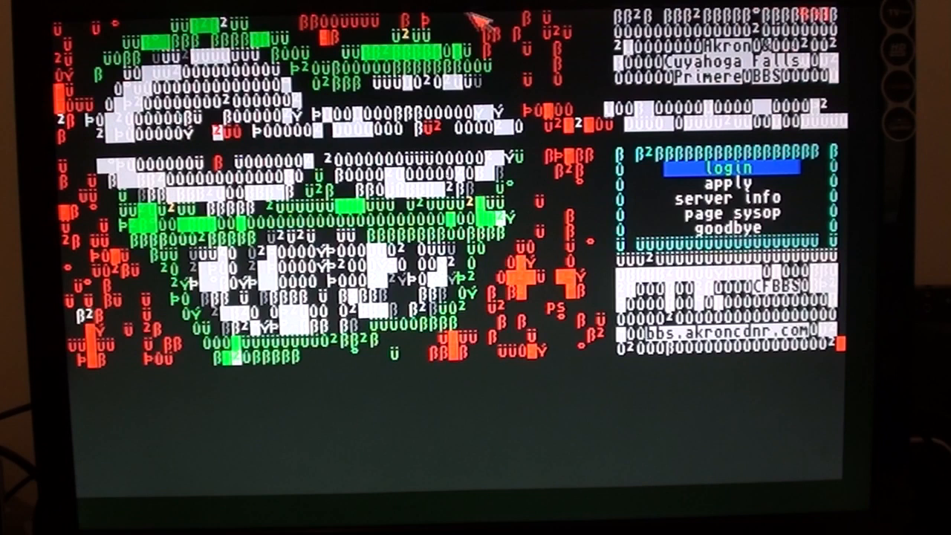
Step: Log into the Synchronet BBS for OS/2 as Guest and continue past its welcome screen
left_click(318, 21)
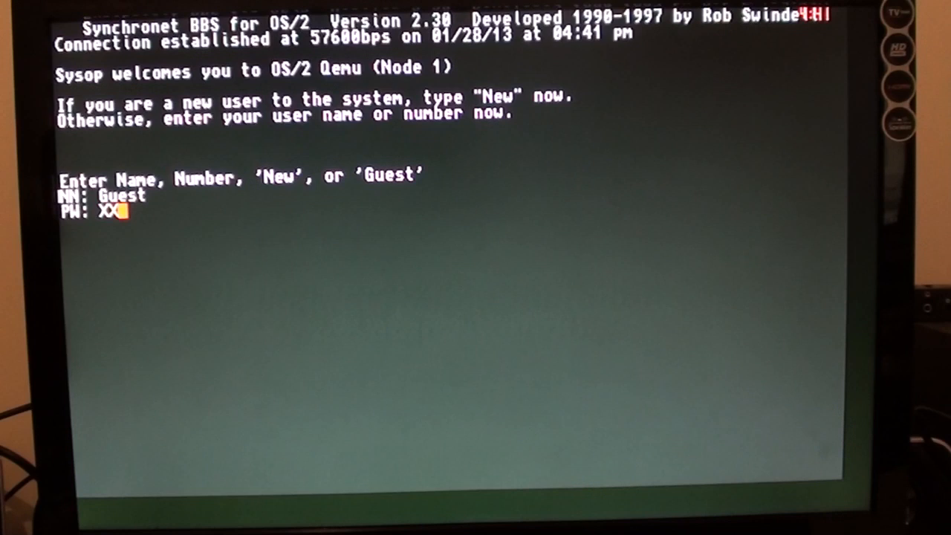
key("enter")
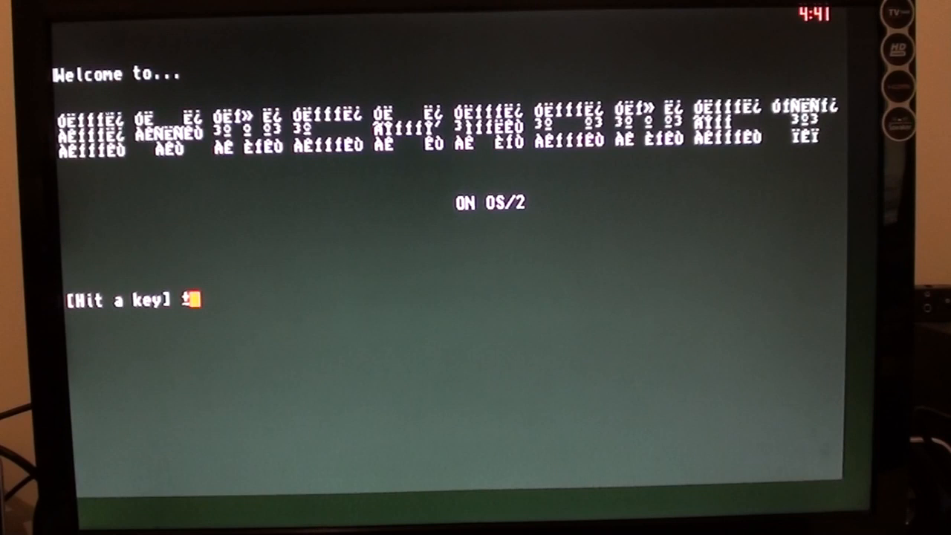
key("enter")
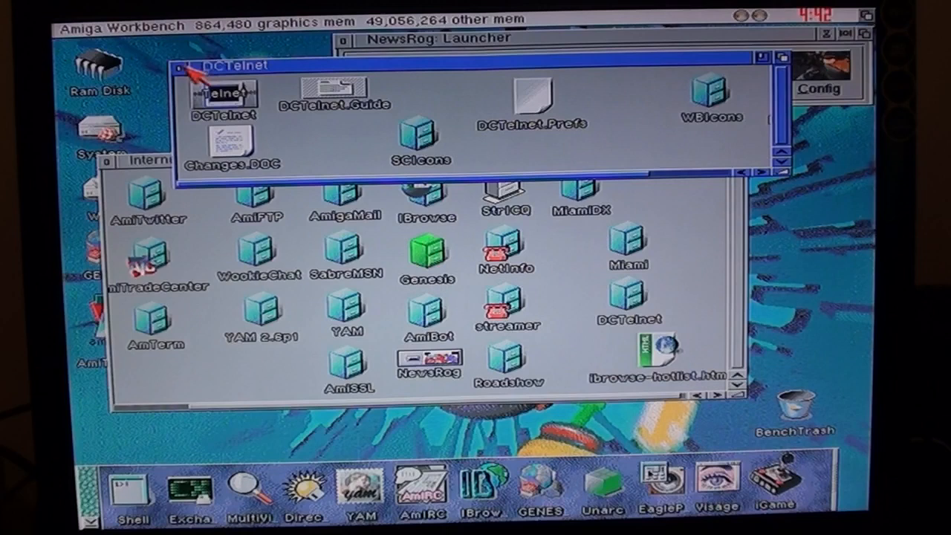
Step: Close the DCTelnet drawer to return to the Internet drawer
double_click(345, 304)
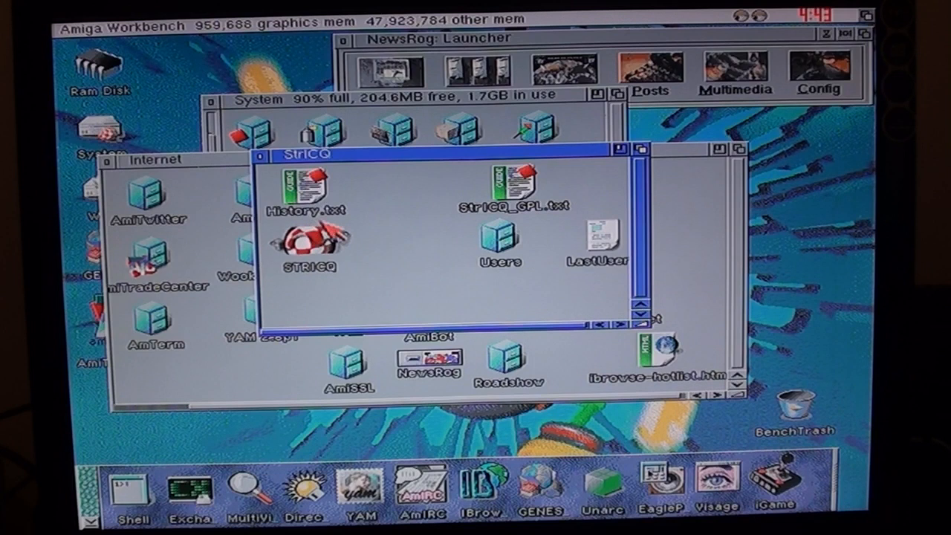
Step: Launch STRICQ so it begins logging in with an empty contact list
double_click(309, 241)
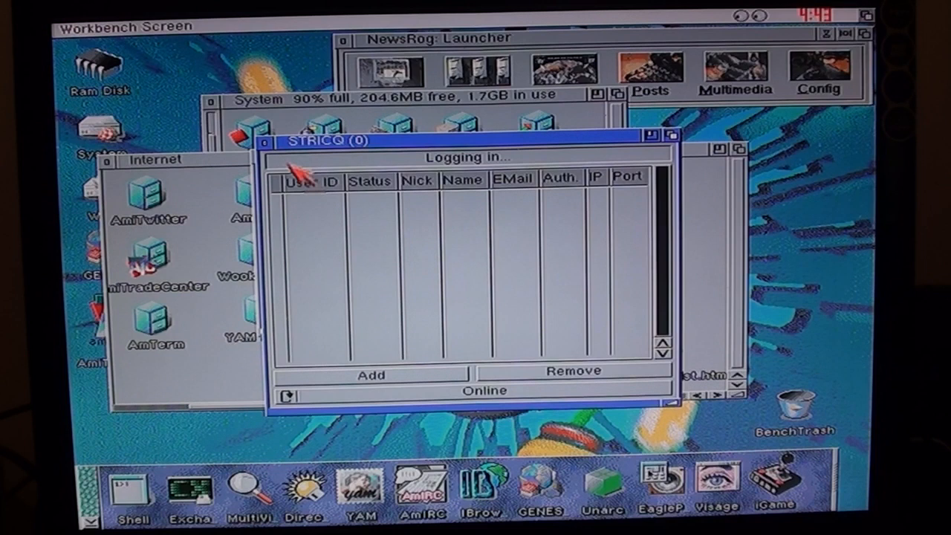
mouse_move(279, 152)
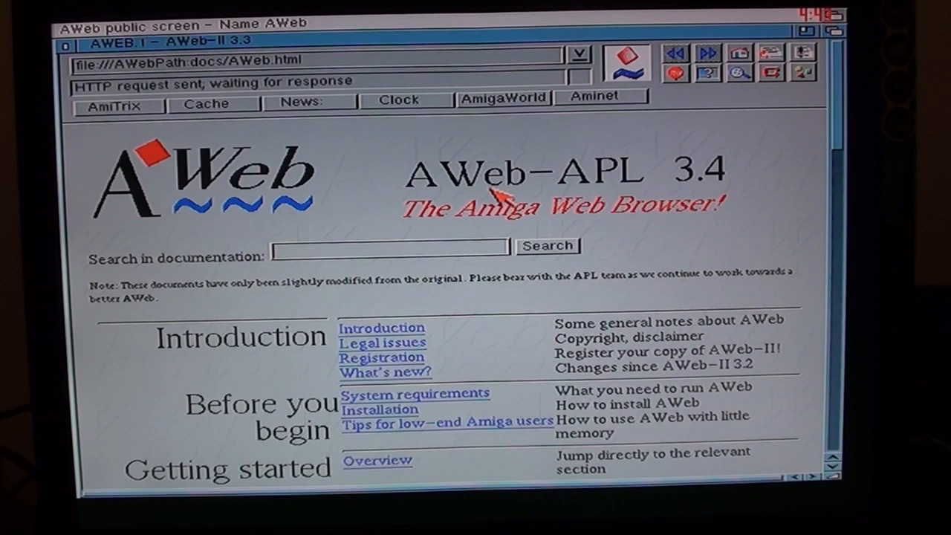
Step: Launch AWeb on its built-in AWeb.html documentation page
left_click(502, 98)
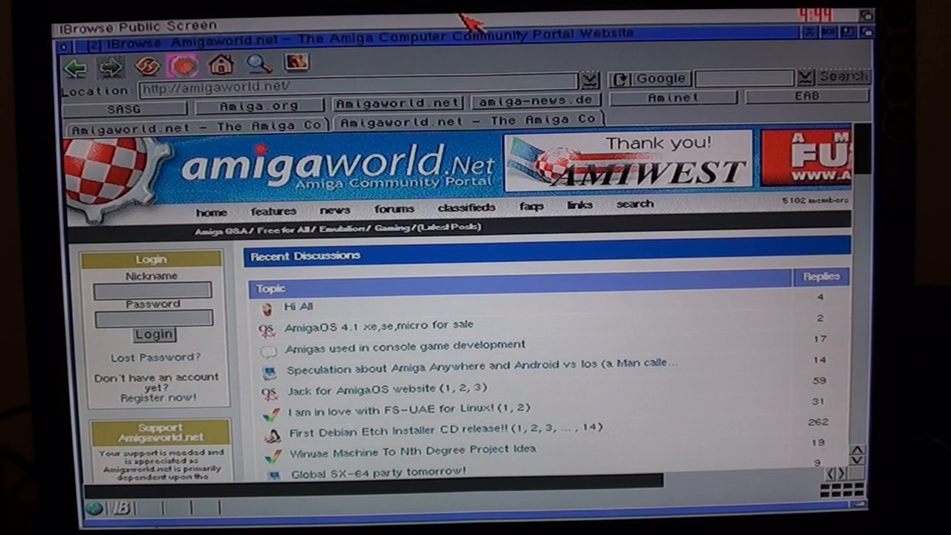
mouse_move(683, 156)
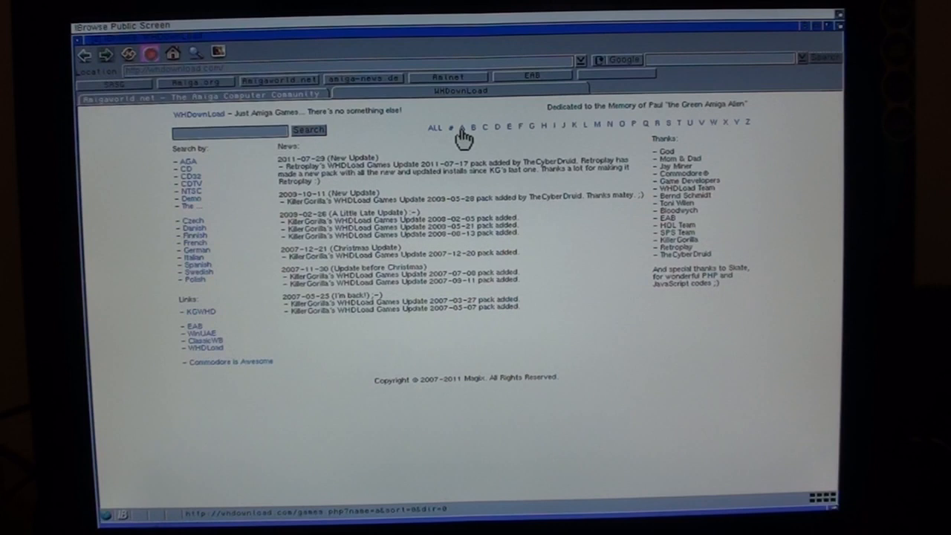
mouse_move(339, 166)
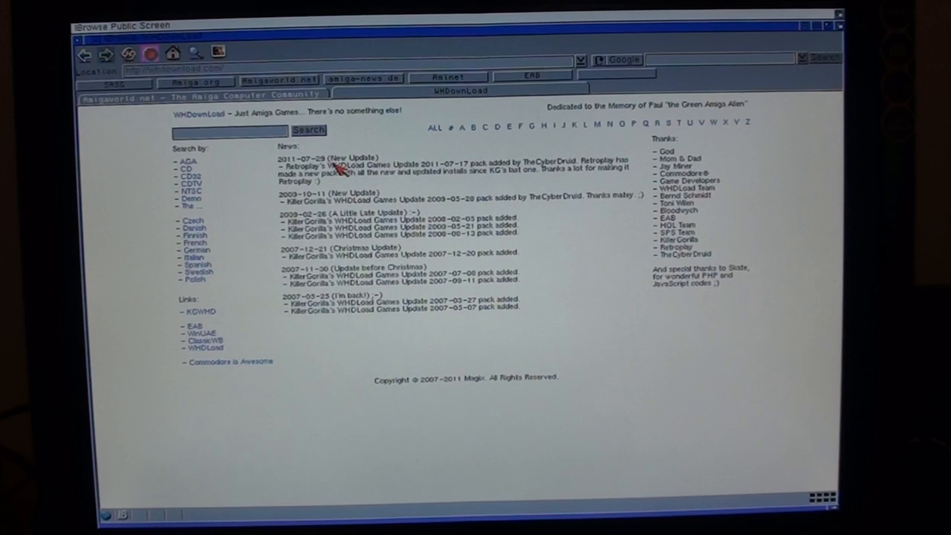
mouse_move(642, 27)
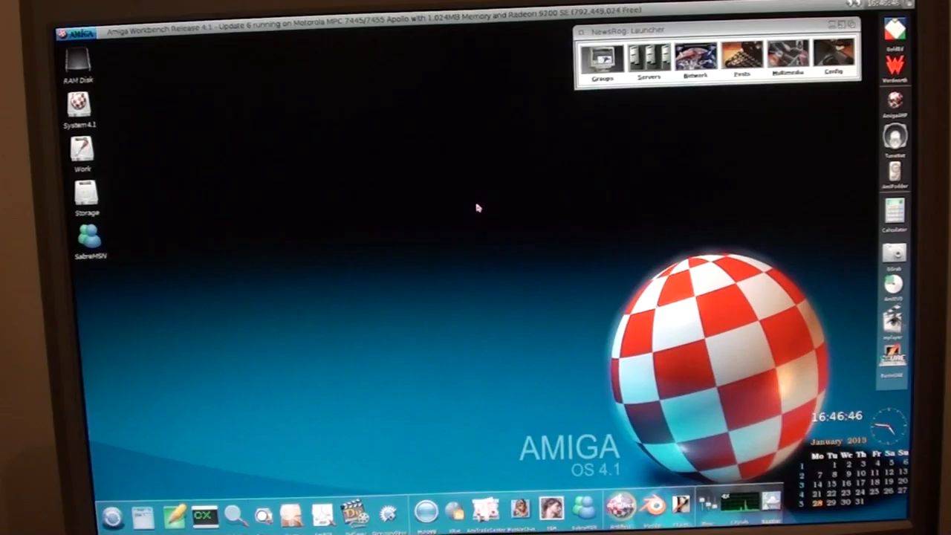
mouse_move(392, 247)
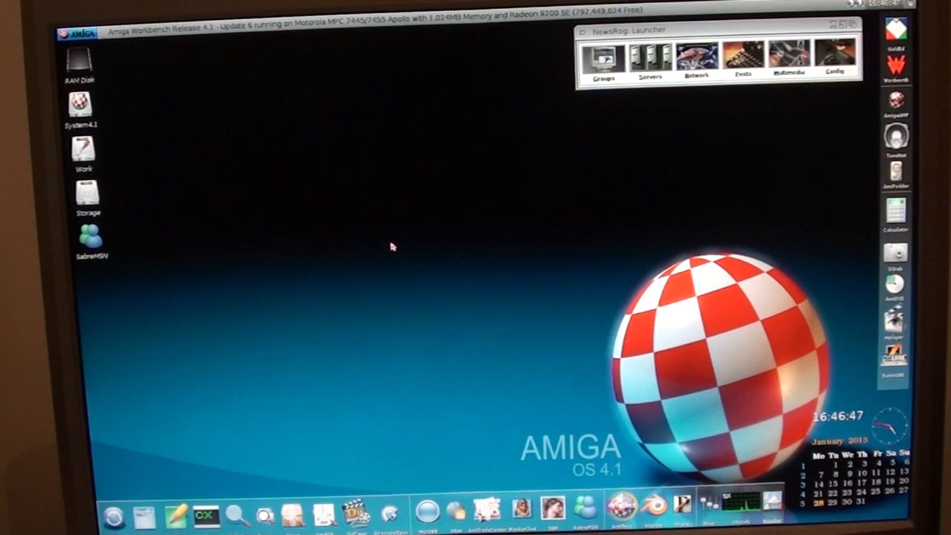
mouse_move(562, 460)
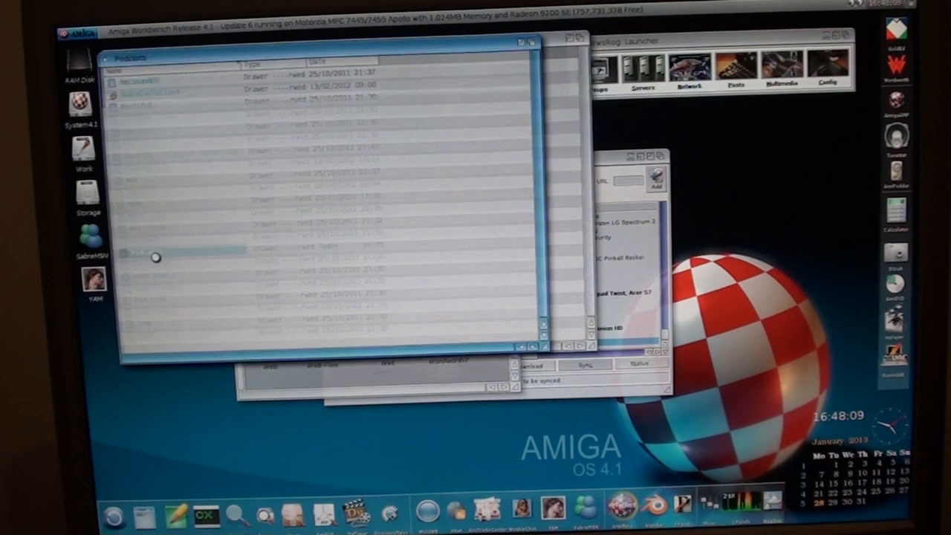
Step: Launch the IRC chat client after viewing the AmiPodder episode list
double_click(148, 253)
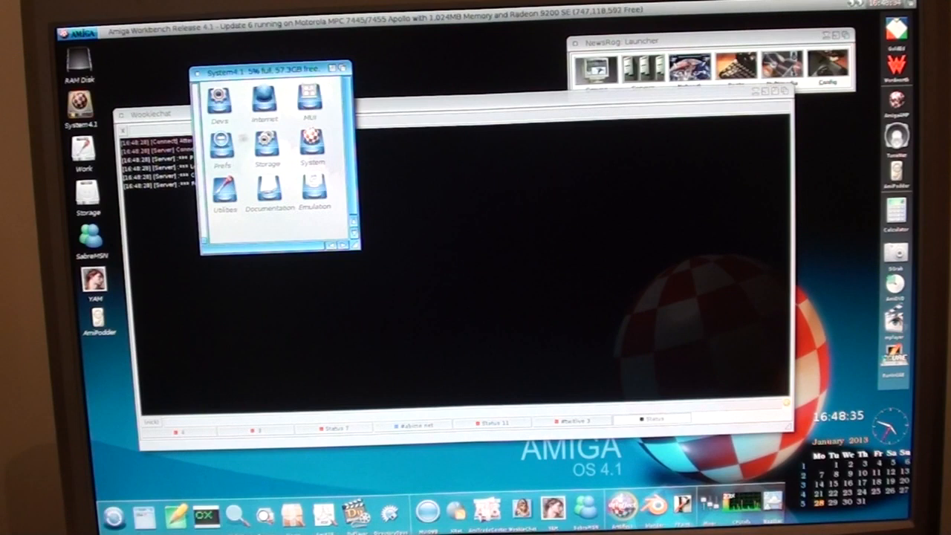
Step: Open the Internet drawer of the System4.1 volume showing WookieChat, AmIRC and Transmission
double_click(265, 101)
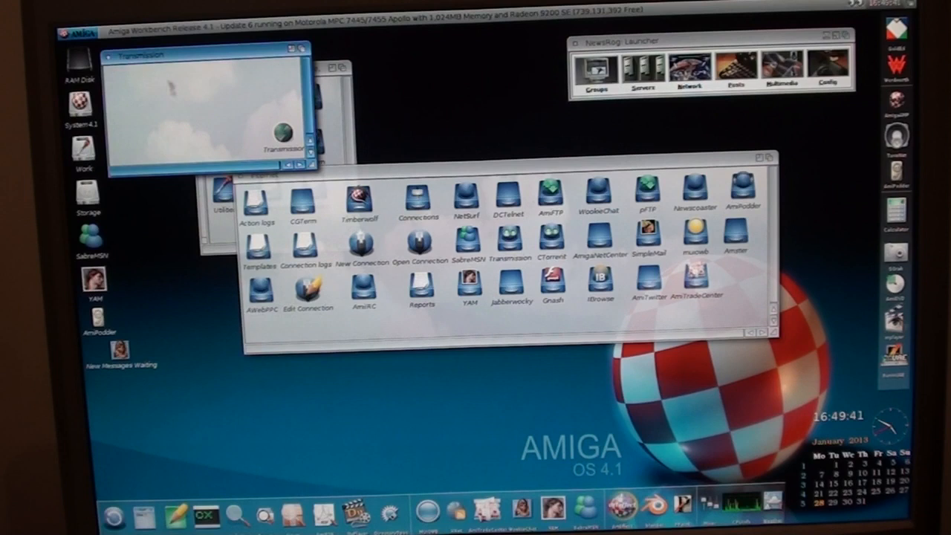
Step: Open the Amster drawer and launch the program inside it
double_click(552, 241)
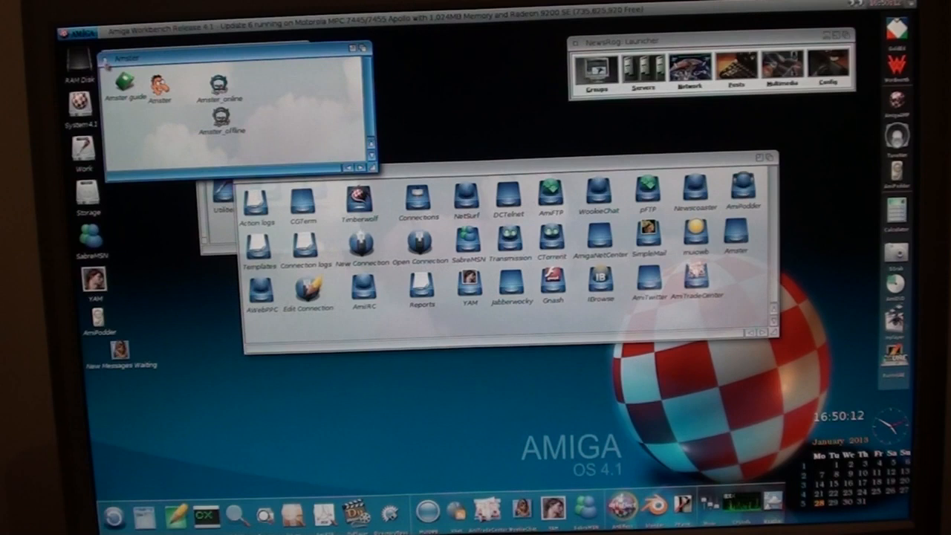
double_click(695, 288)
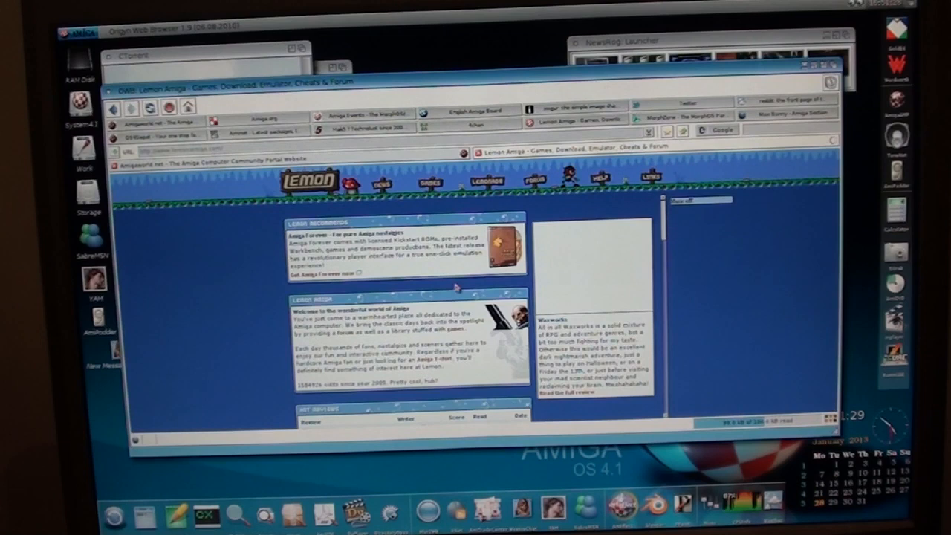
left_click(526, 181)
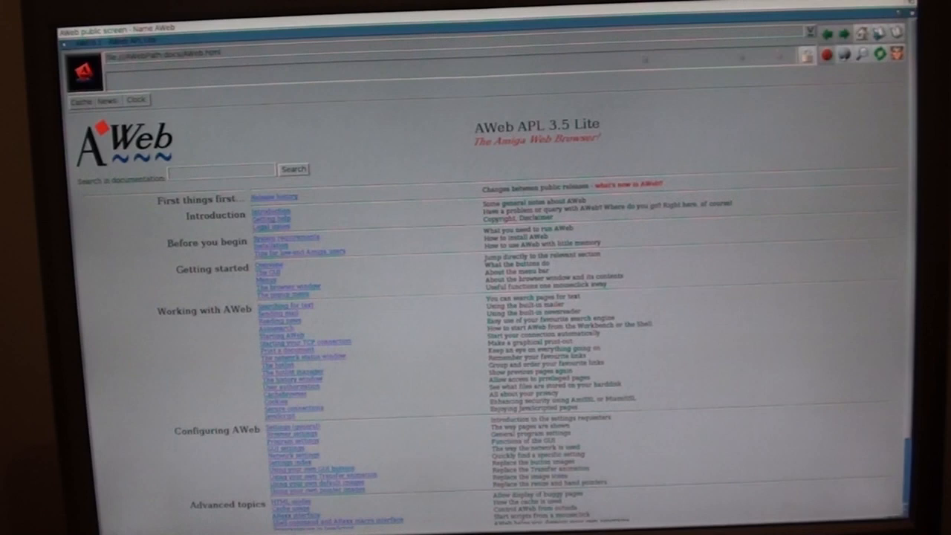
Step: Enter 'amigawe' into AWeb's URL field to start a new web address
type("amigawe")
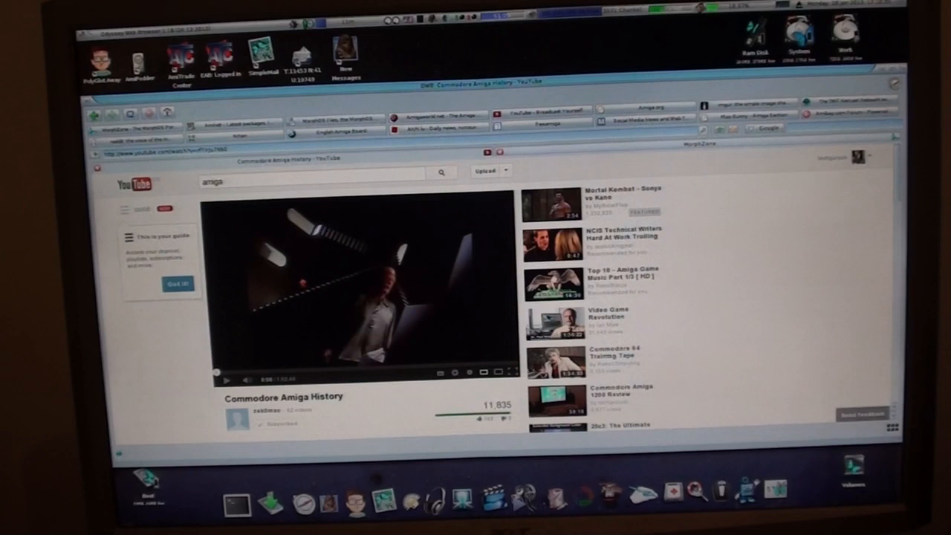
Step: Select the Commodore Amiga History video from the YouTube amiga search results
left_click(226, 369)
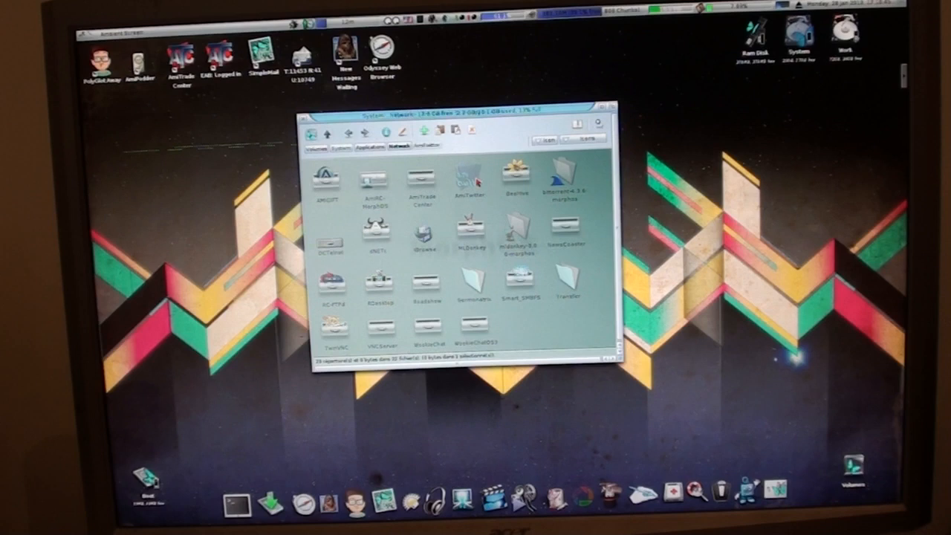
Step: Launch AmiTwitter from the internet programs drawer
double_click(468, 175)
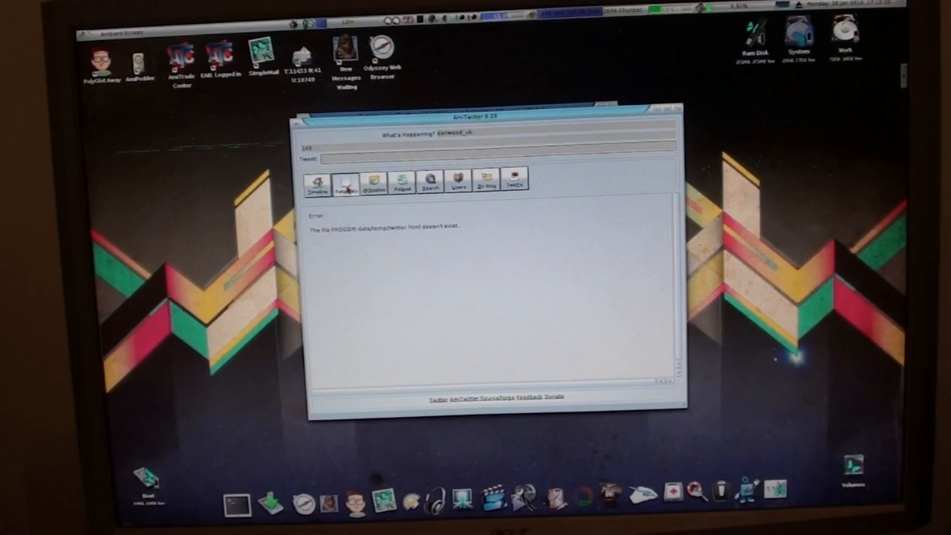